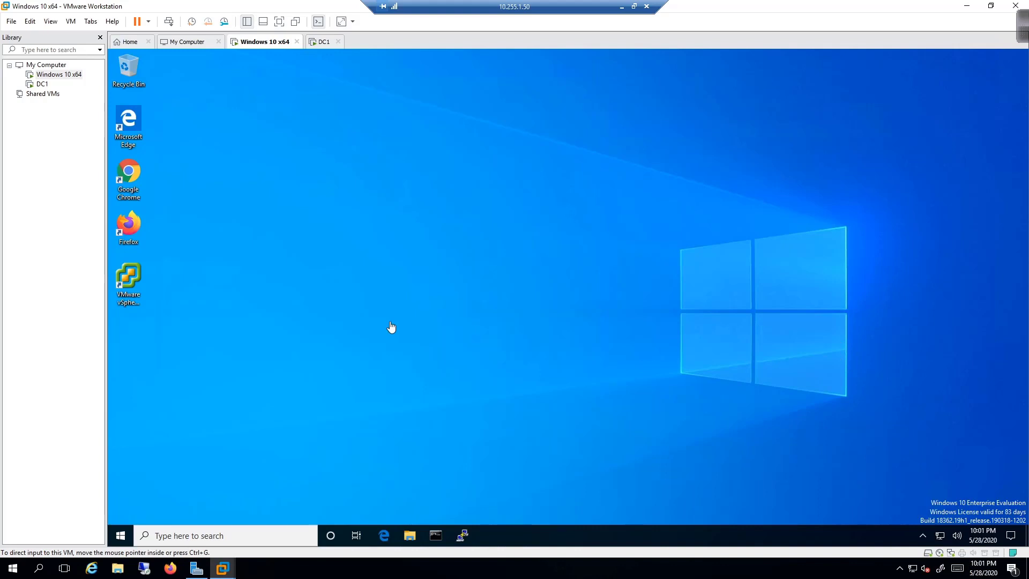
{"action": "mouse_move", "coordinate": [354, 106]}
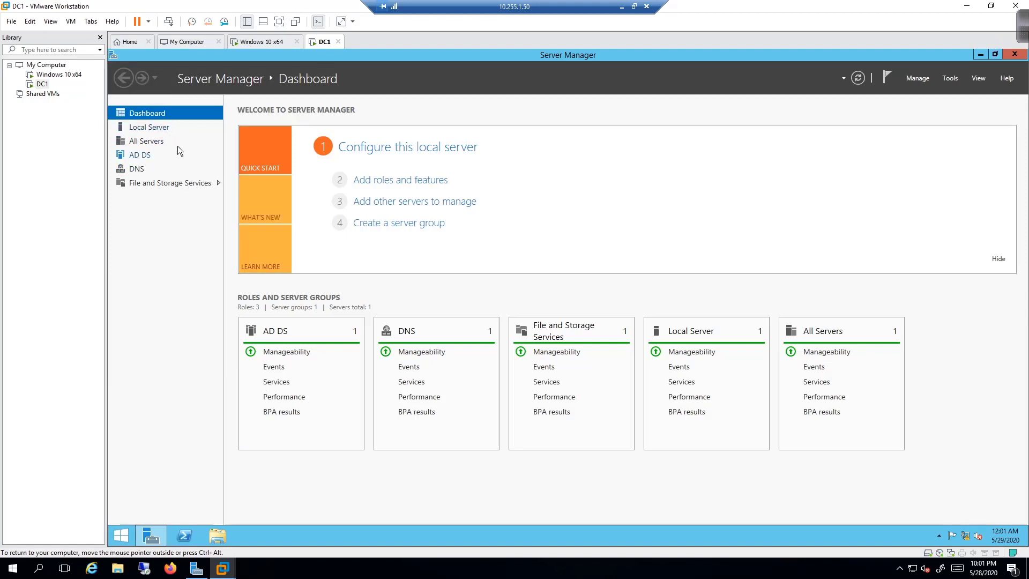
Review DC1's Local Server properties for lab.local, then return to the Windows 10 VM
{"action": "left_click", "coordinate": [148, 127]}
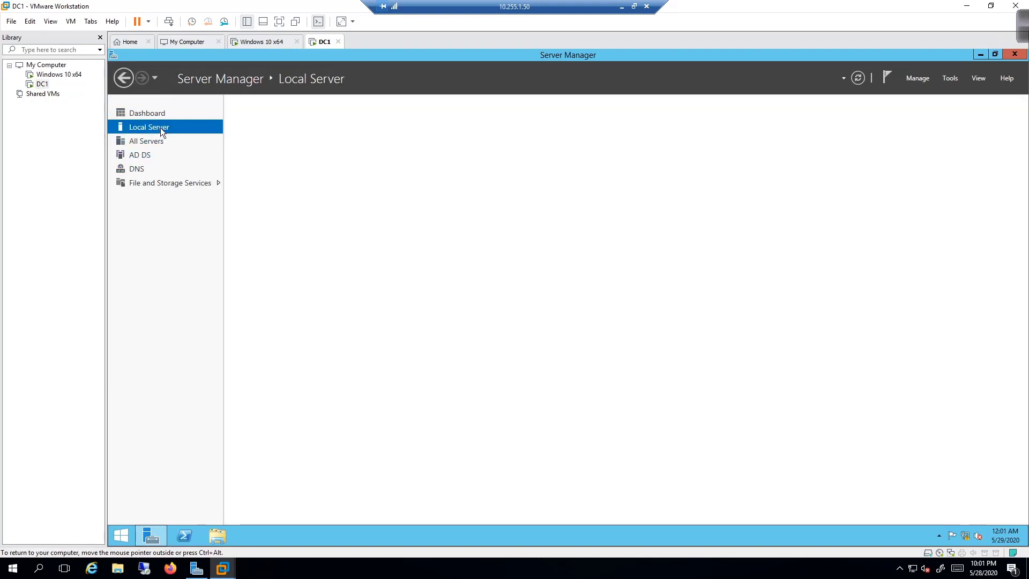
{"action": "left_click", "coordinate": [149, 126]}
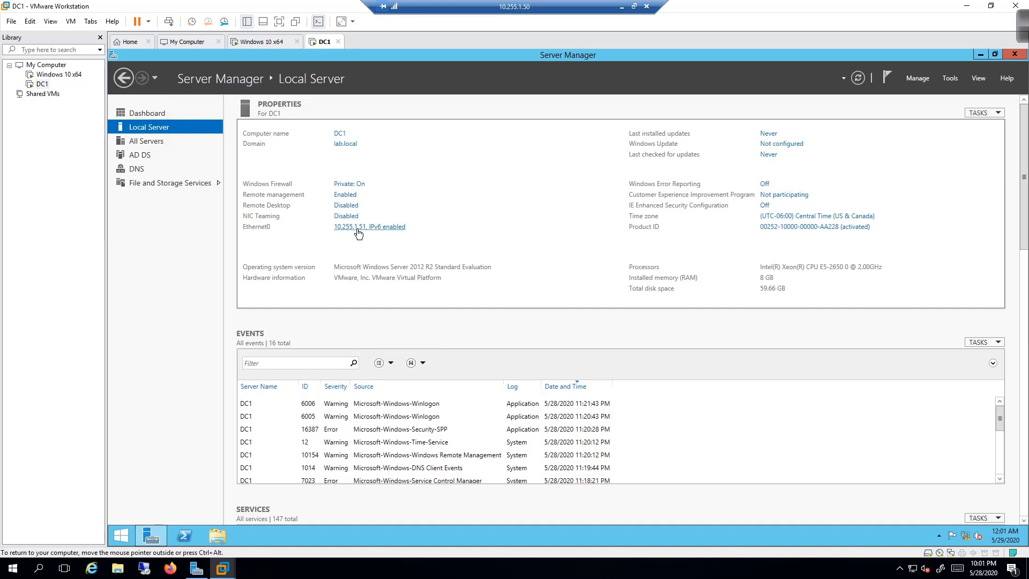
{"action": "left_click", "coordinate": [264, 41]}
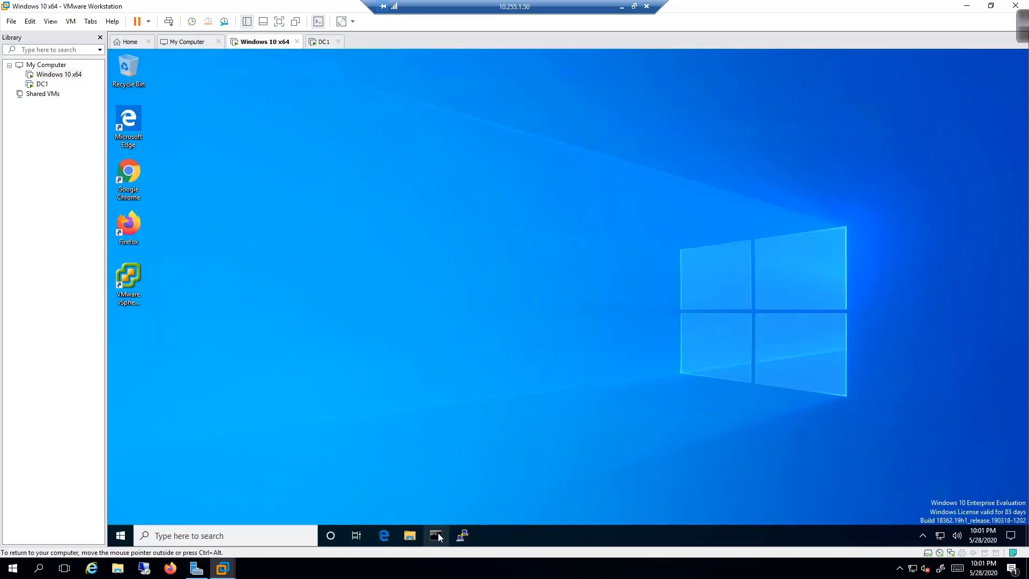
Open Command Prompt on Windows 10, start a ping to 10.25…, and scroll Network & Internet status
{"action": "left_click", "coordinate": [435, 535]}
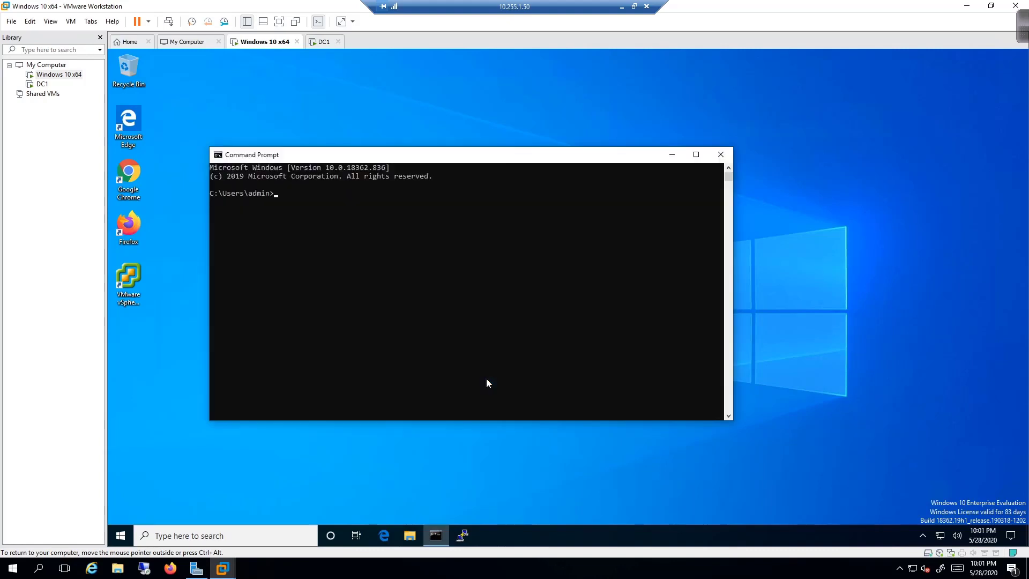
{"action": "type", "text": "ping 10.25"}
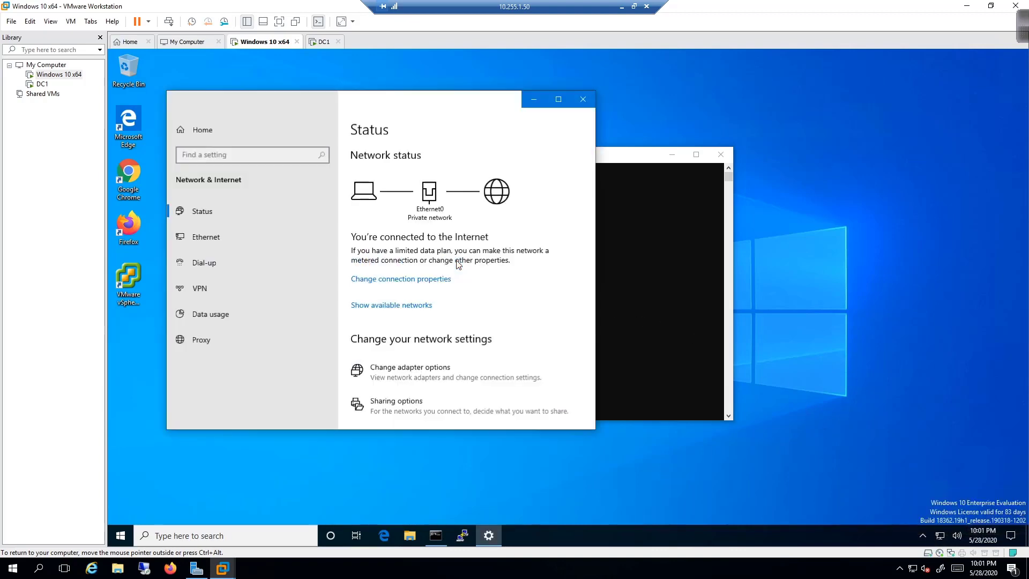
{"action": "scroll", "scroll_direction": "down", "scroll_amount": 3}
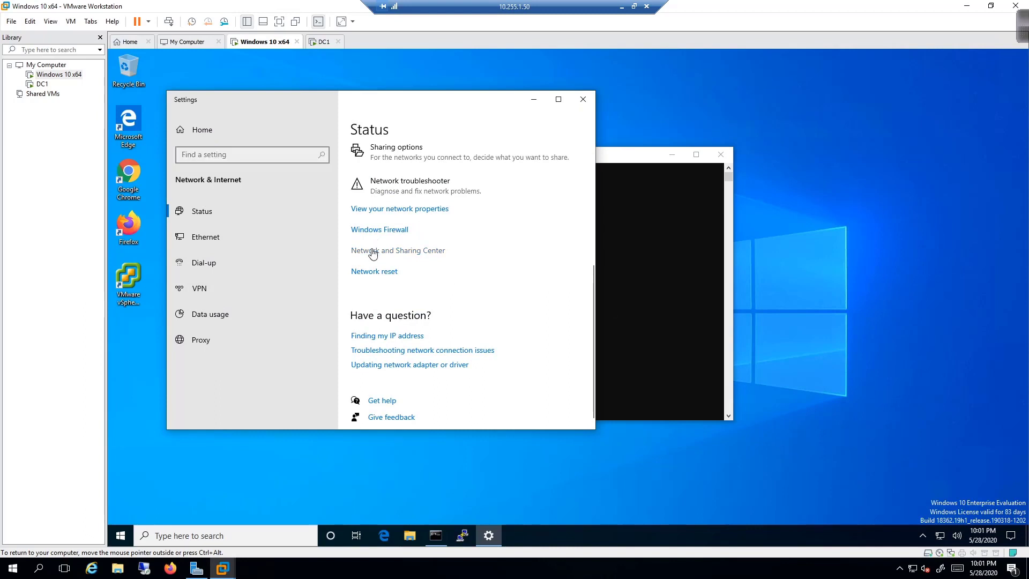
Set Ethernet0's IPv4 DNS to 10.255.1.51 preferred and 8.8.8.8 alternate
{"action": "left_click", "coordinate": [397, 250]}
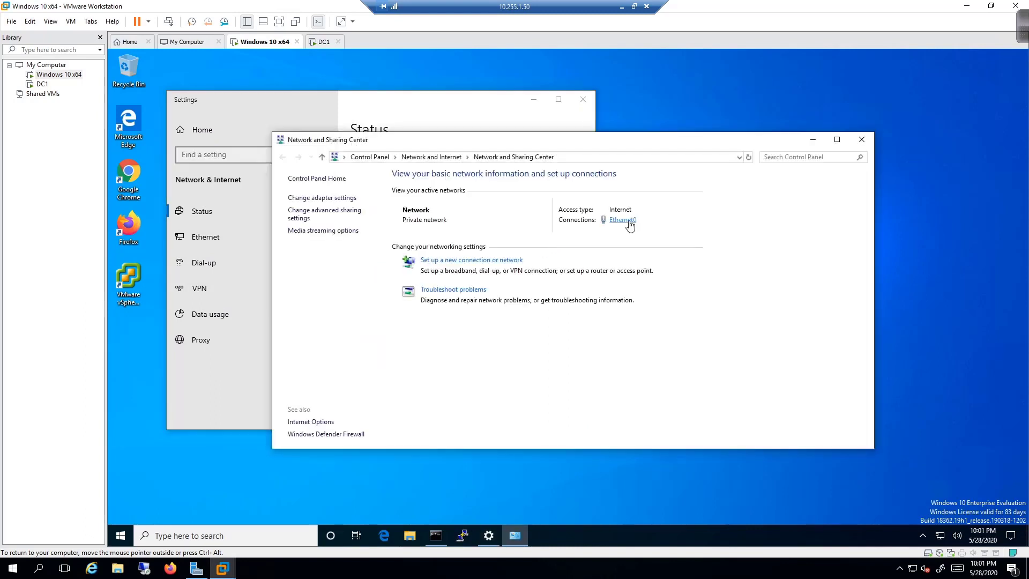
{"action": "left_click", "coordinate": [622, 220]}
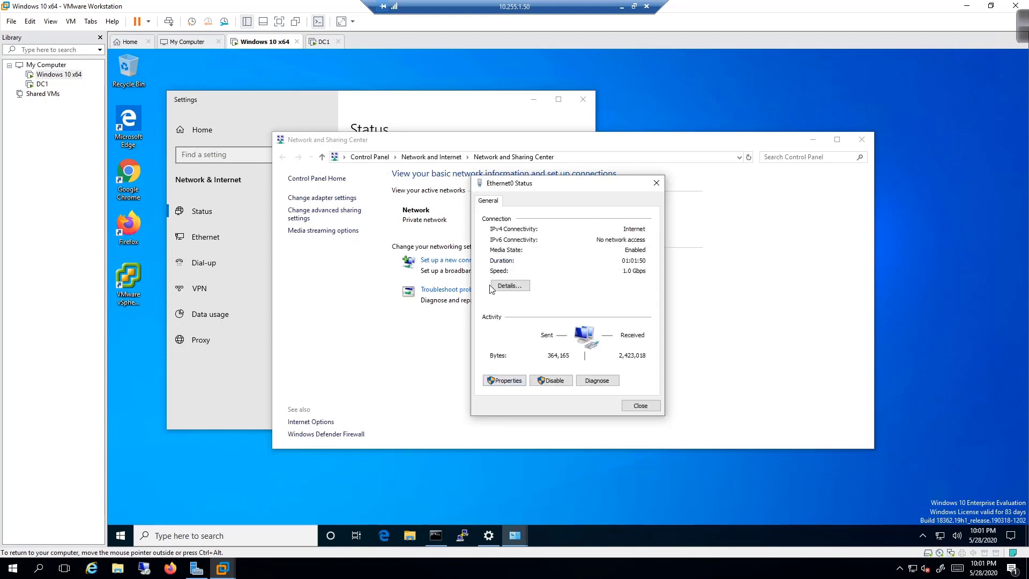
{"action": "left_click", "coordinate": [509, 285]}
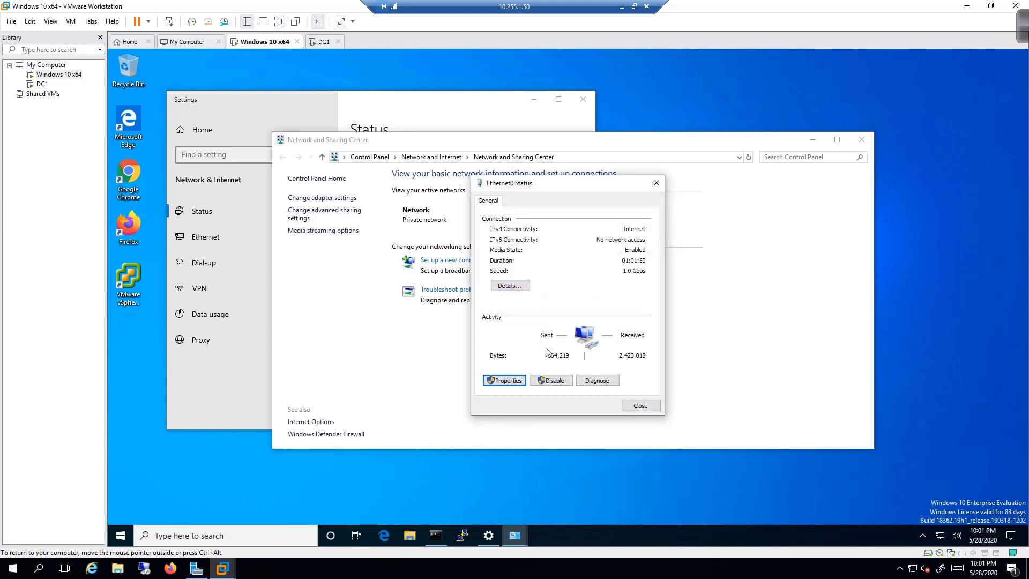
{"action": "left_click", "coordinate": [503, 380]}
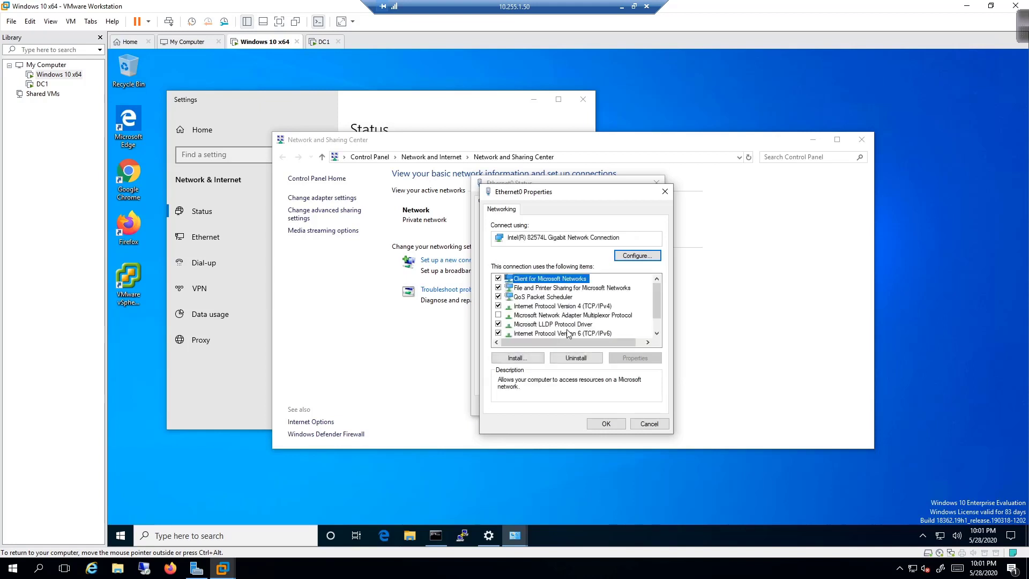
{"action": "left_click", "coordinate": [562, 306]}
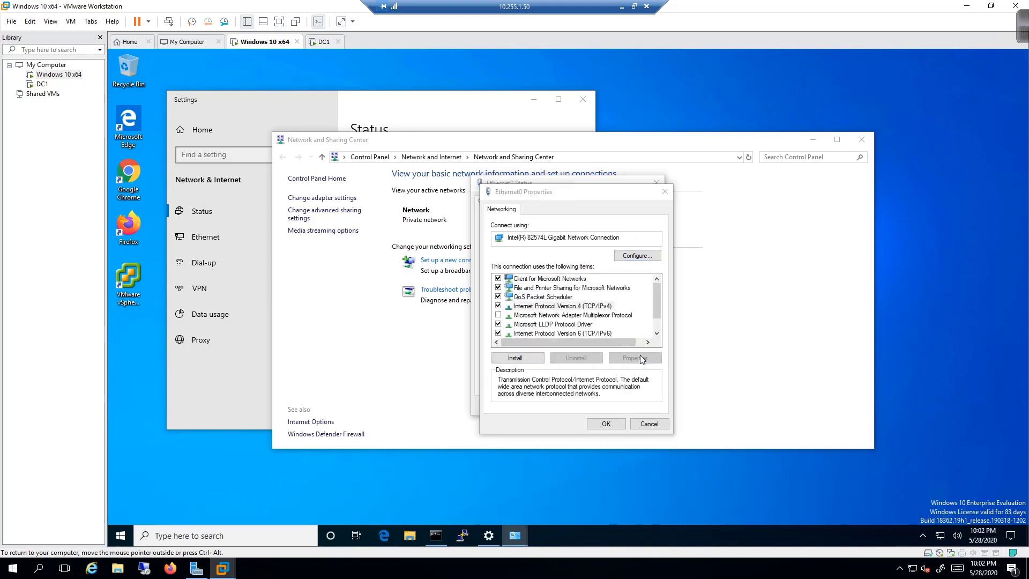
{"action": "left_click", "coordinate": [634, 357]}
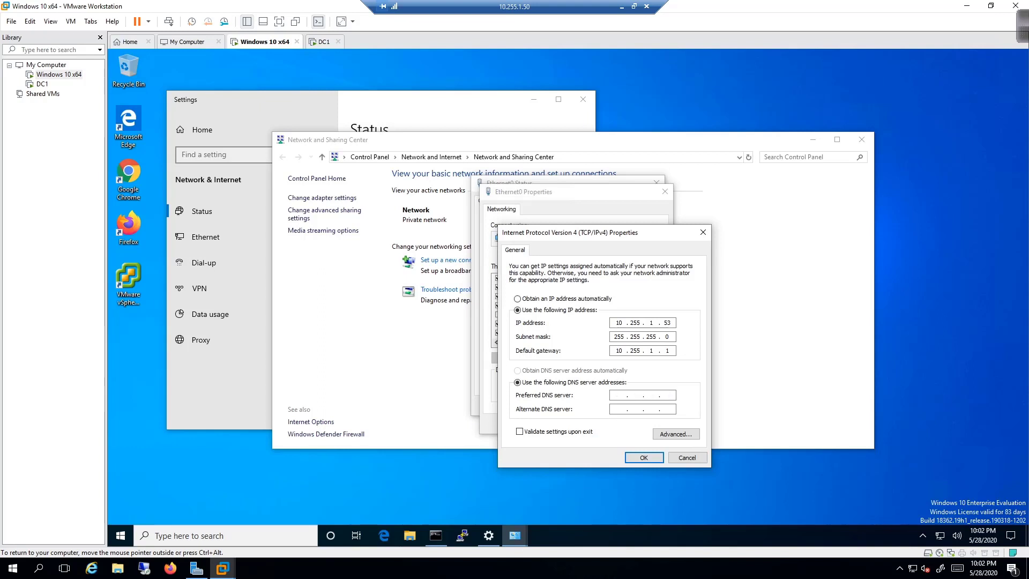
{"action": "type", "text": "10.255.1."}
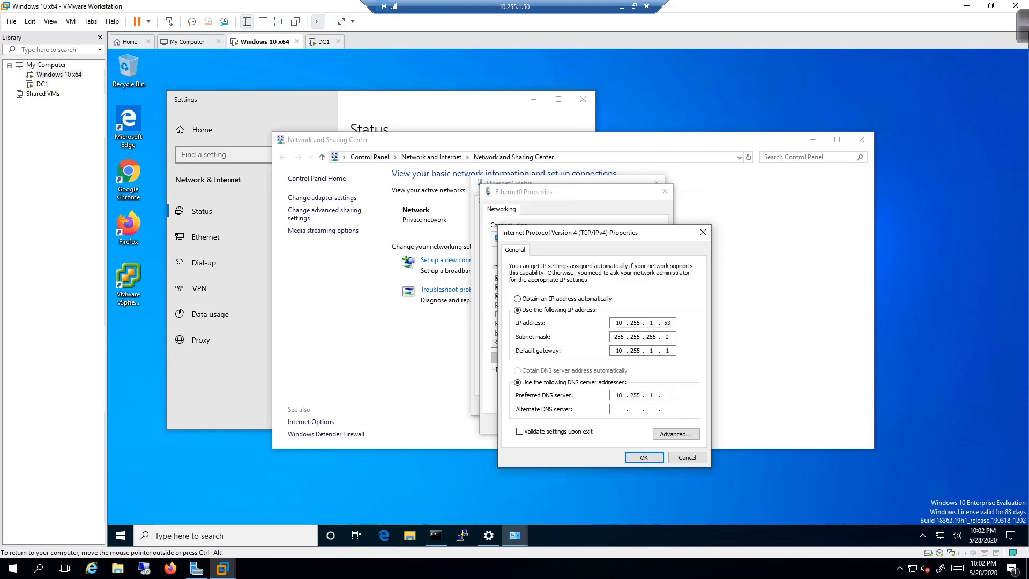
{"action": "type", "text": "8 . 8 . 8 . 8"}
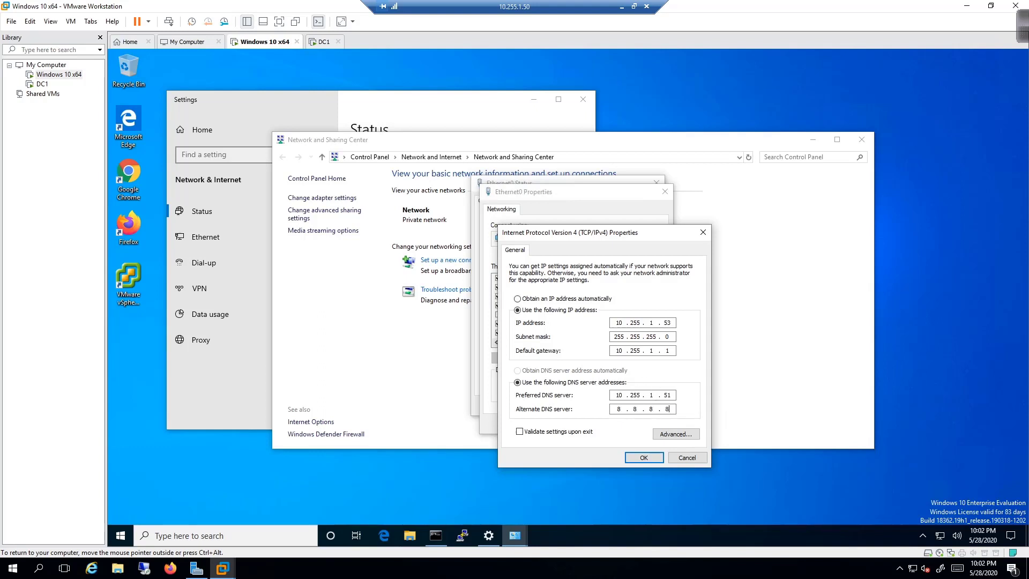
{"action": "mouse_move", "coordinate": [688, 339]}
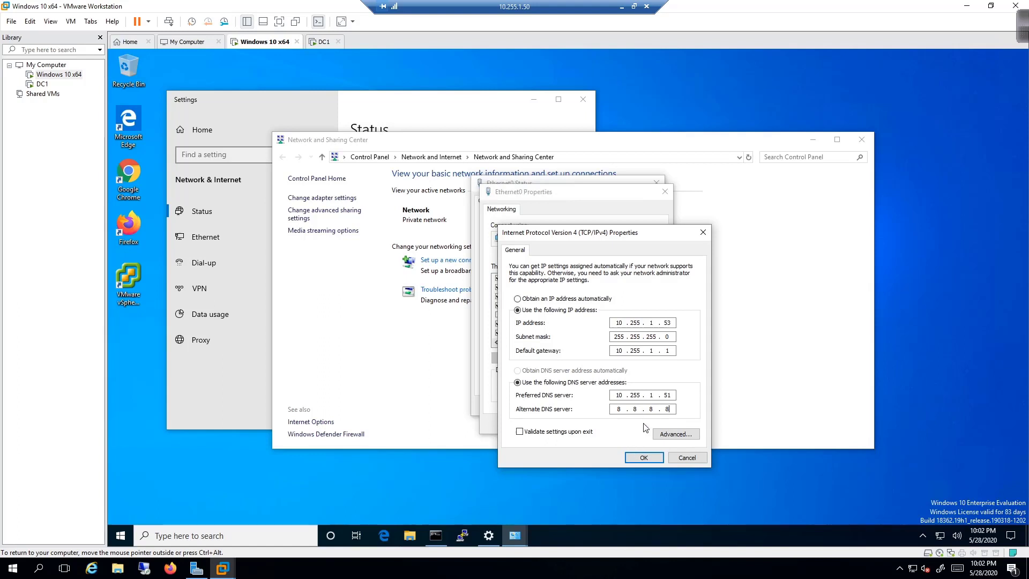
{"action": "left_click", "coordinate": [643, 456]}
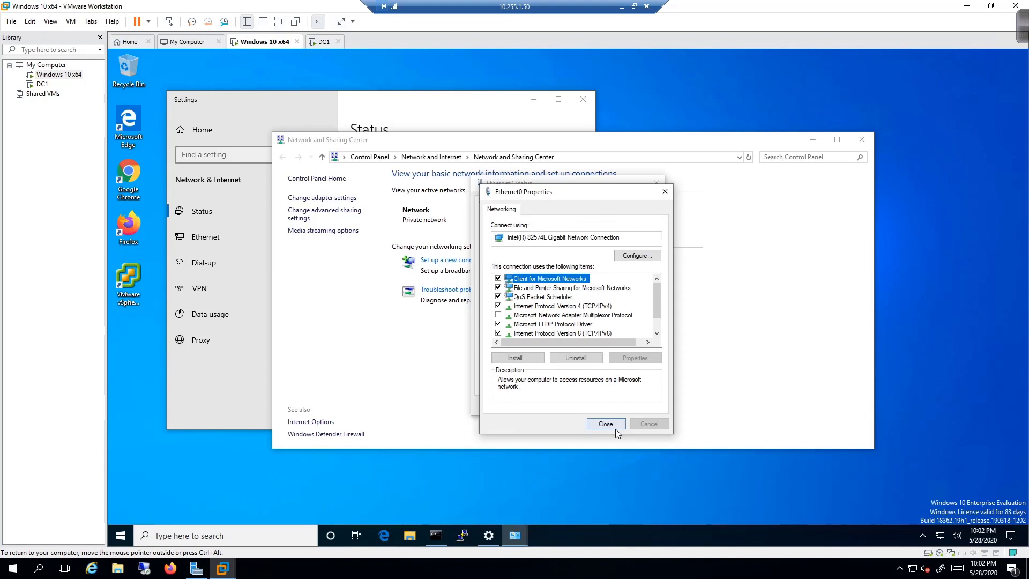
{"action": "left_click", "coordinate": [605, 423]}
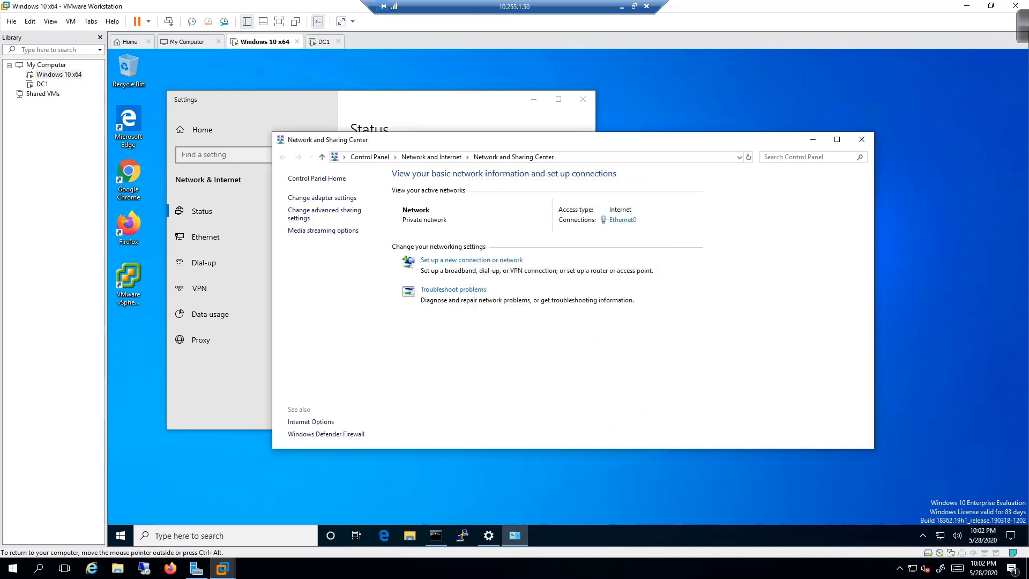
Ping 10.255.1.51 and google.com successfully, then close Command Prompt and network settings
{"action": "left_click", "coordinate": [861, 139]}
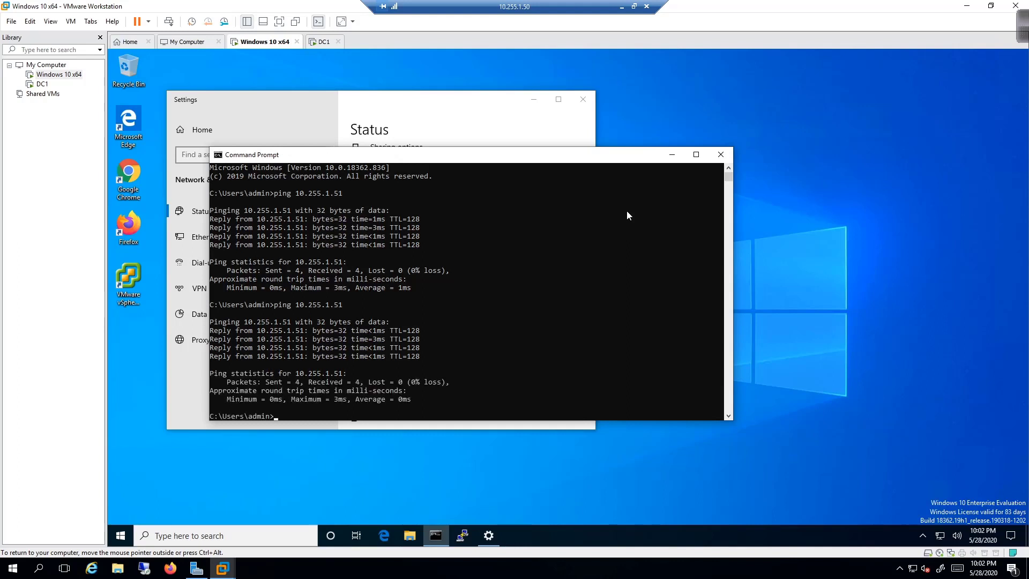
{"action": "type", "text": "ping google.c"}
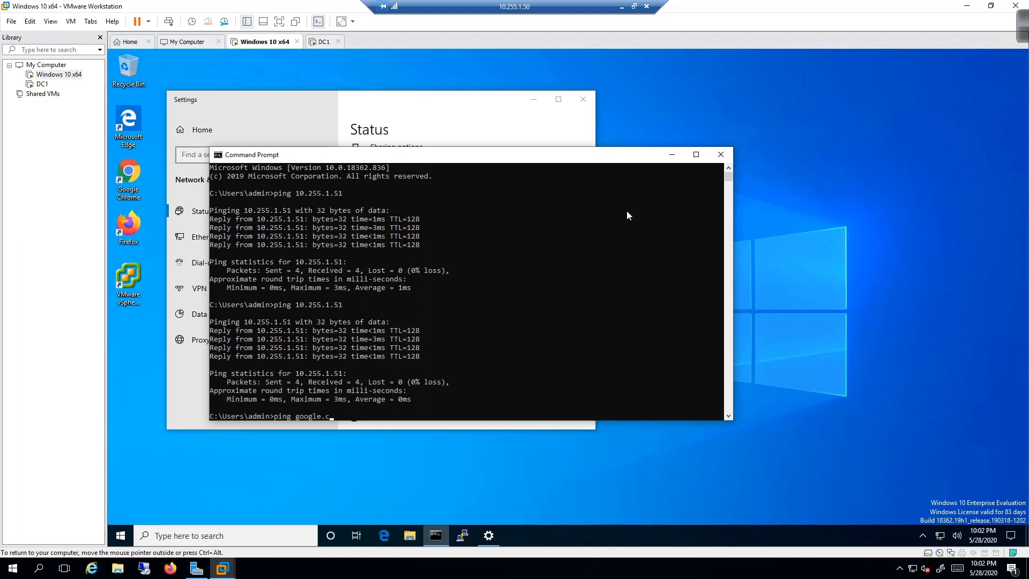
{"action": "key", "text": "enter"}
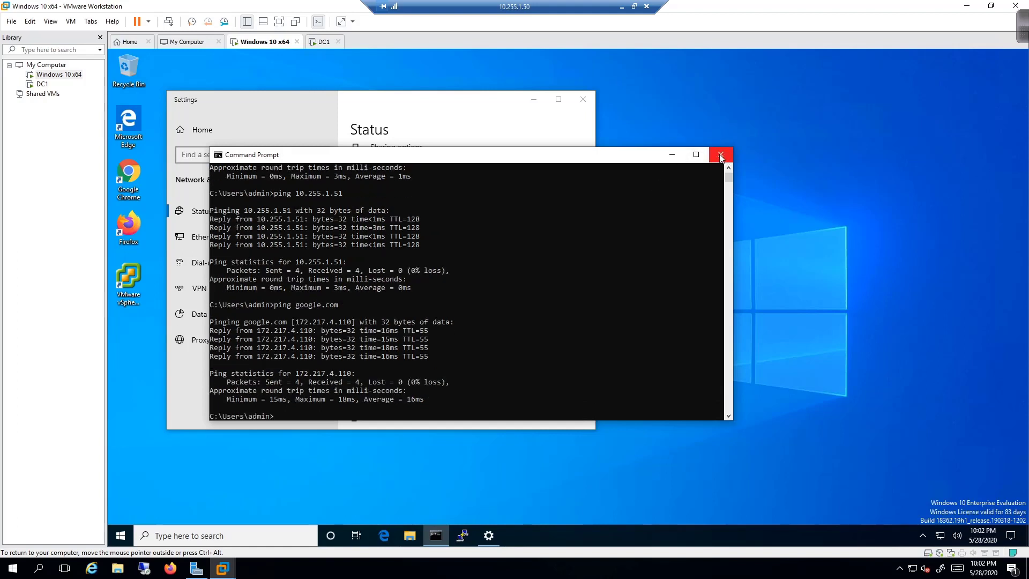
{"action": "left_click", "coordinate": [720, 155]}
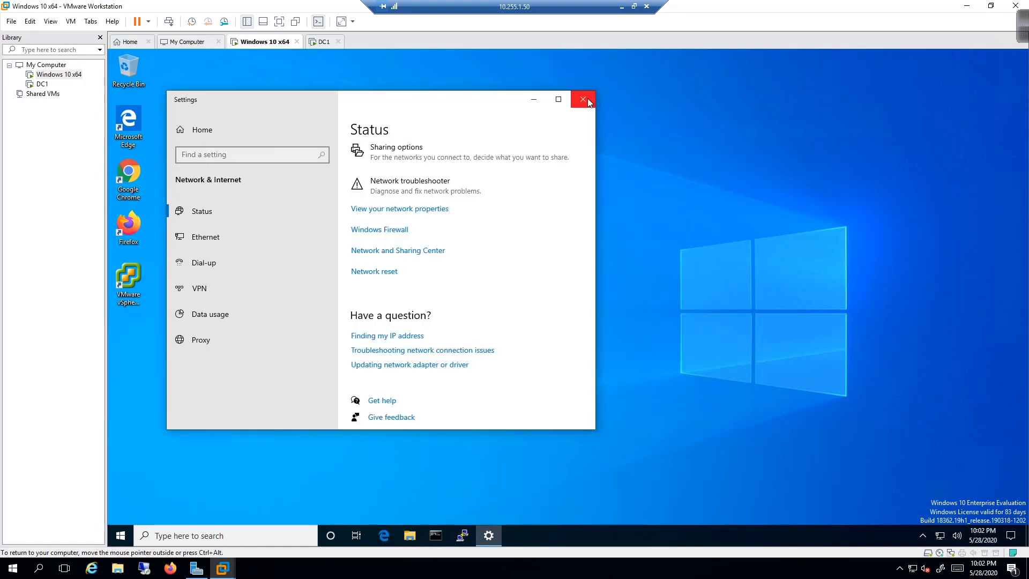
{"action": "left_click", "coordinate": [582, 99]}
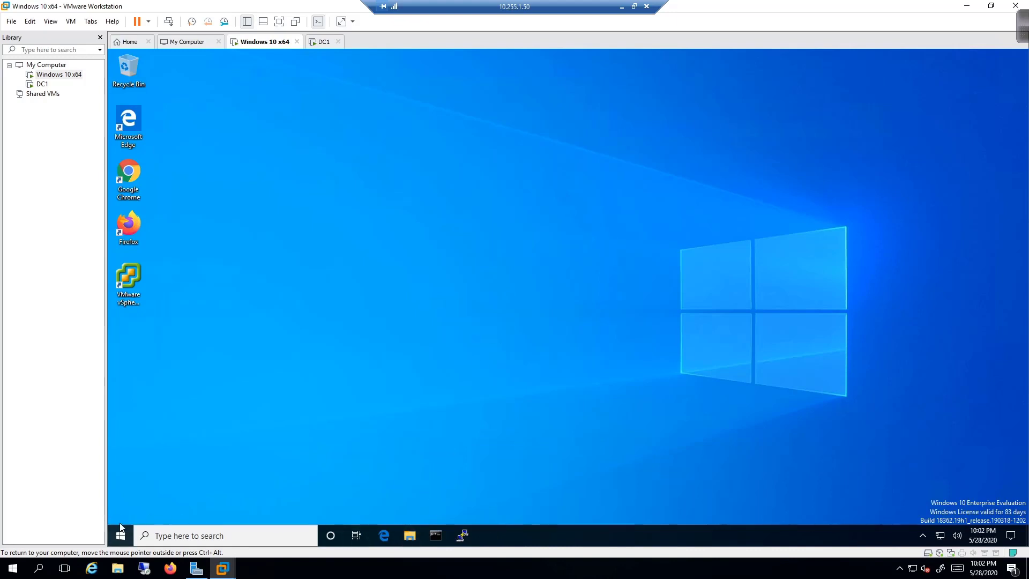
Open Control Panel's System page showing DESKTOP-HC41AE4 in WORKGROUP
{"action": "type", "text": "control"}
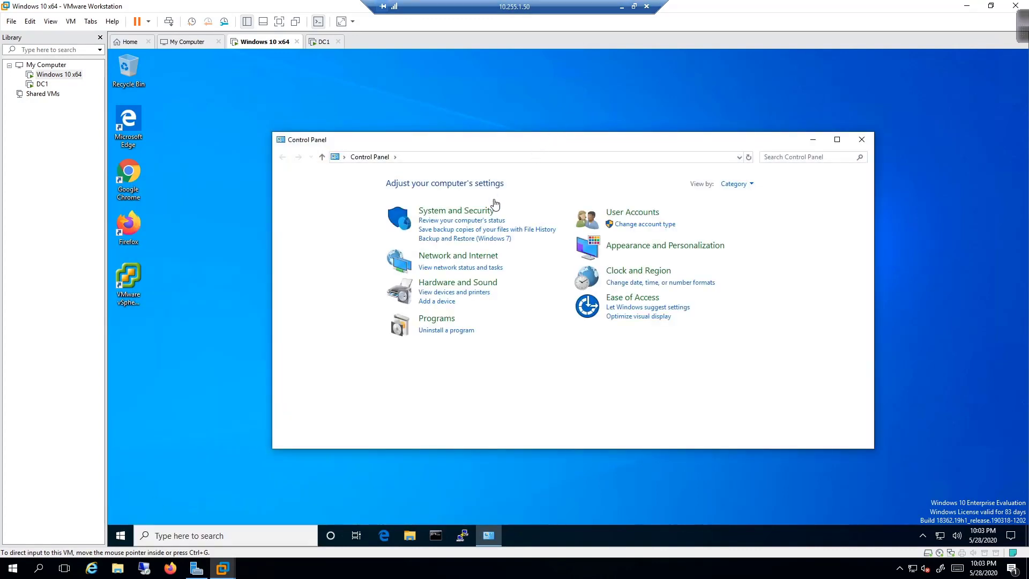
{"action": "mouse_move", "coordinate": [456, 210]}
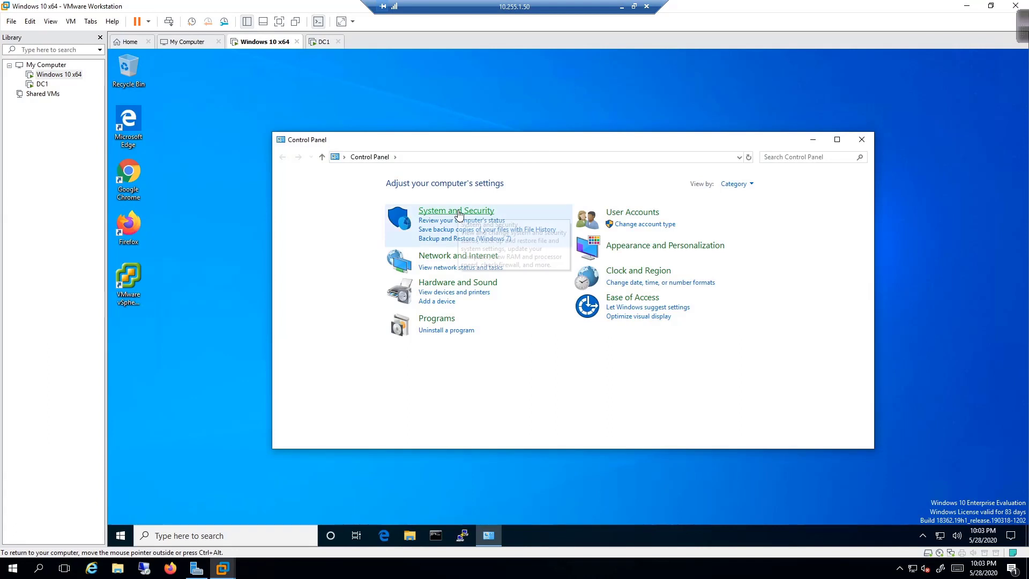
{"action": "mouse_move", "coordinate": [462, 220]}
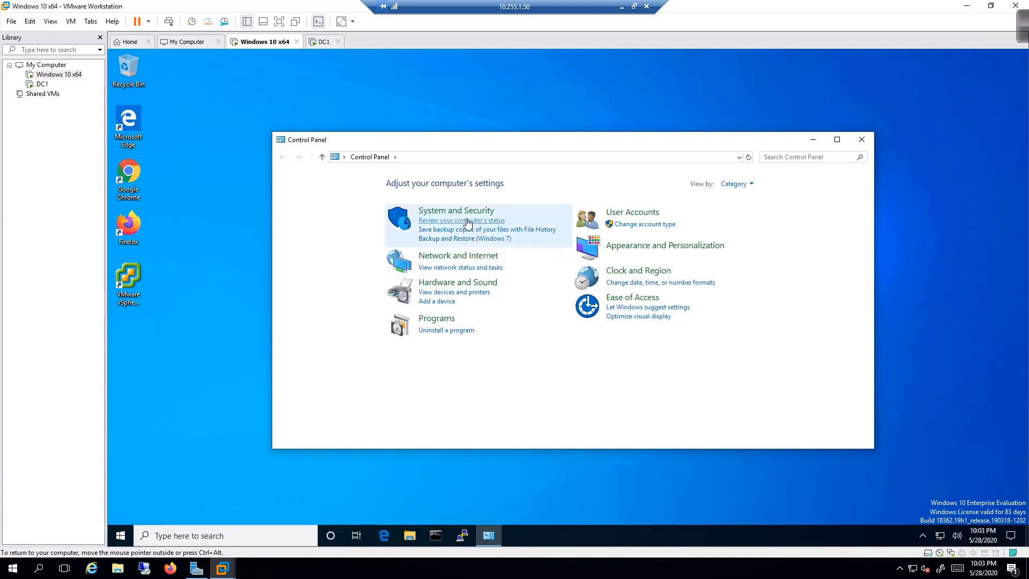
{"action": "left_click", "coordinate": [455, 210]}
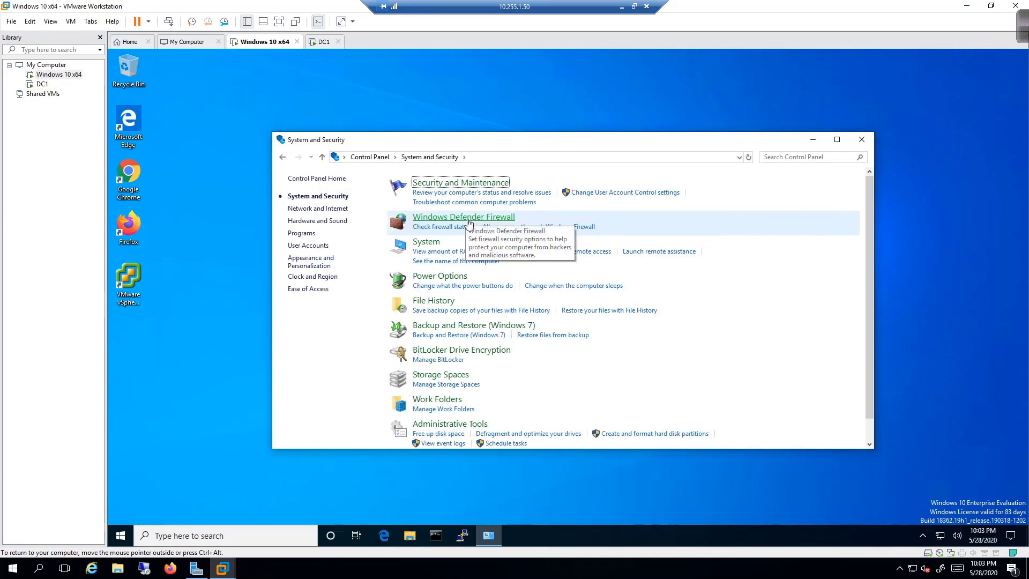
{"action": "mouse_move", "coordinate": [477, 260]}
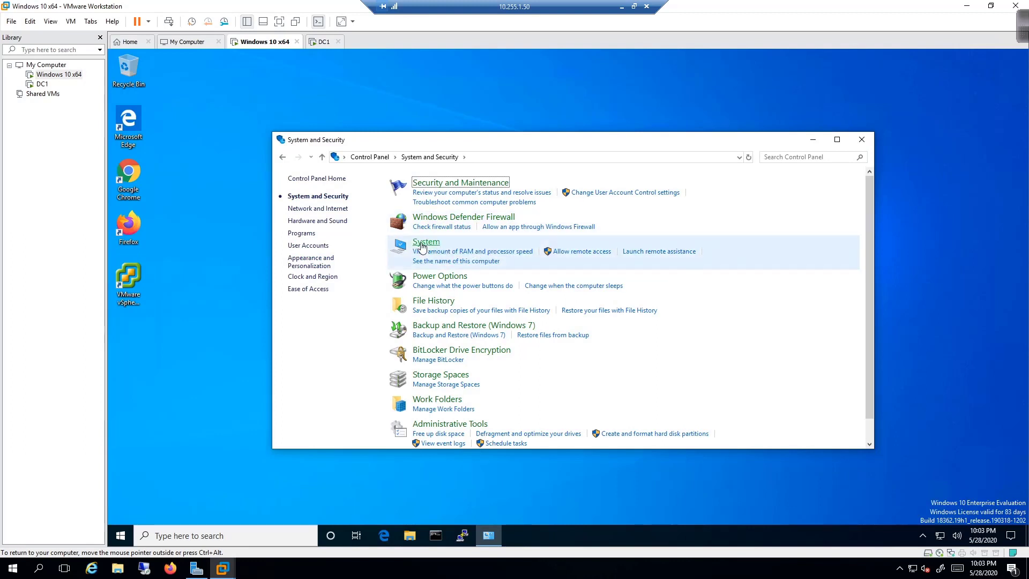
{"action": "left_click", "coordinate": [426, 242]}
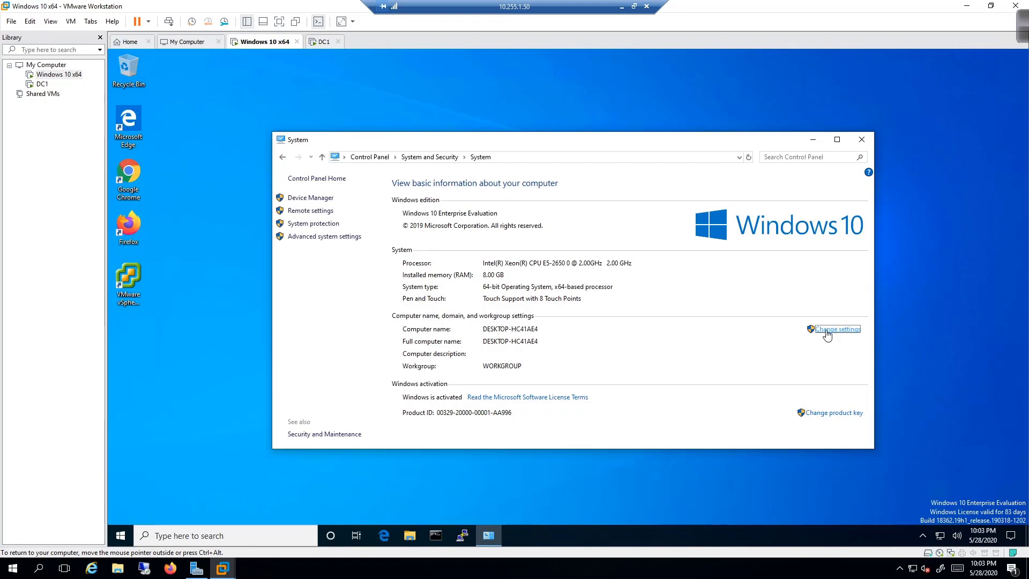
Rename the computer to Admin and make it a member of domain lab.local
{"action": "left_click", "coordinate": [837, 329]}
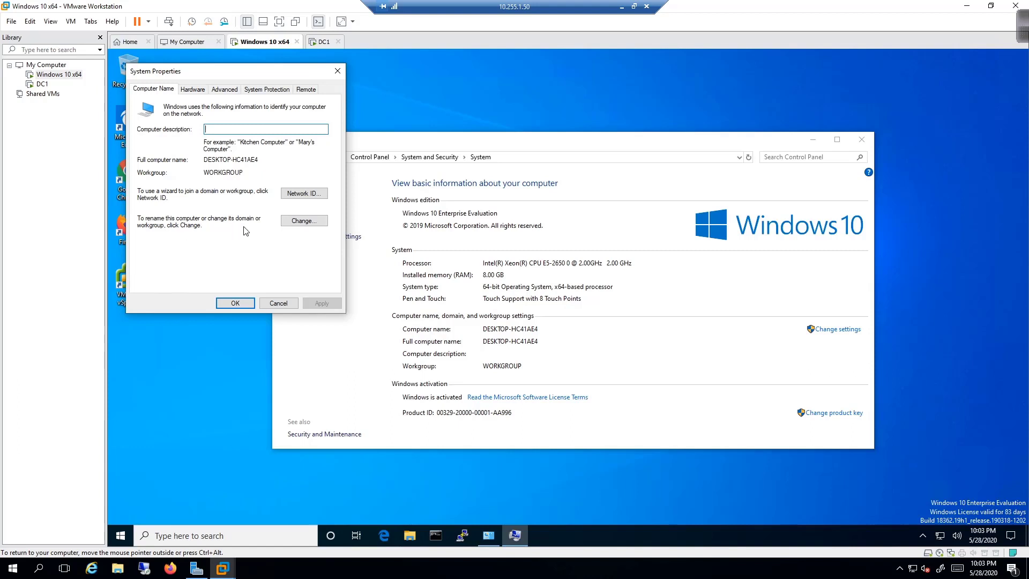
{"action": "left_click", "coordinate": [304, 220]}
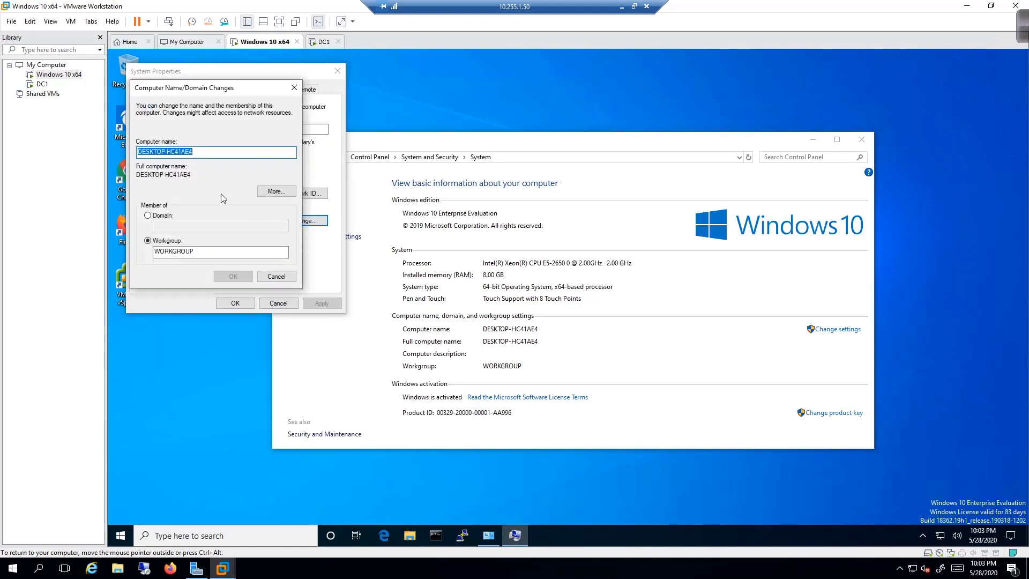
{"action": "type", "text": "Admin"}
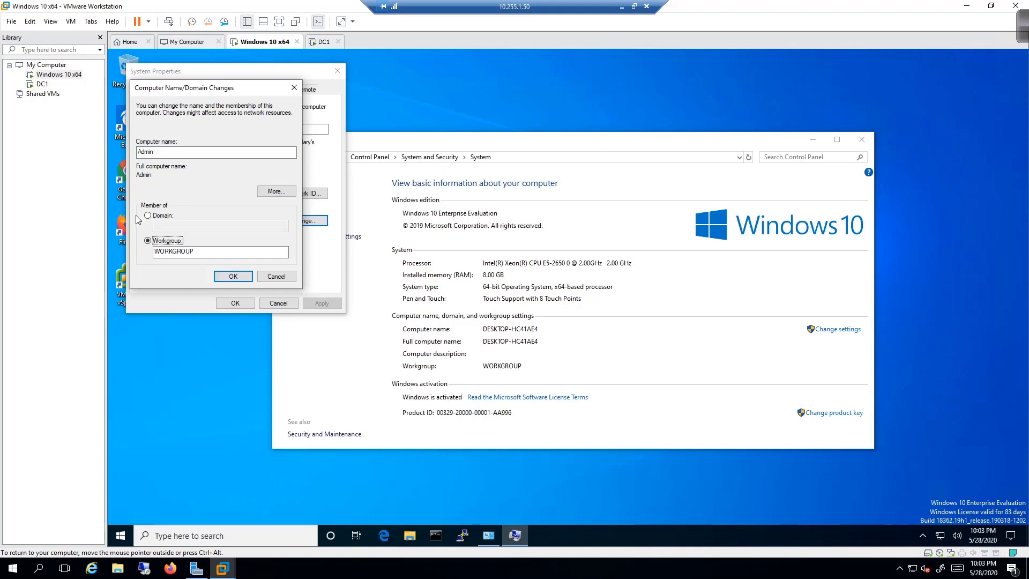
{"action": "left_click", "coordinate": [147, 215]}
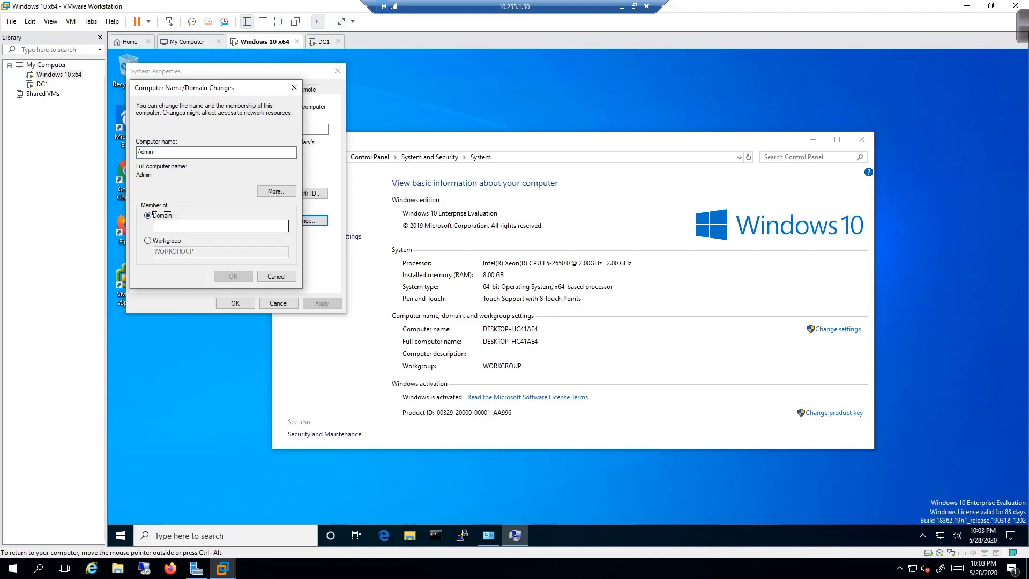
{"action": "type", "text": "lab.local"}
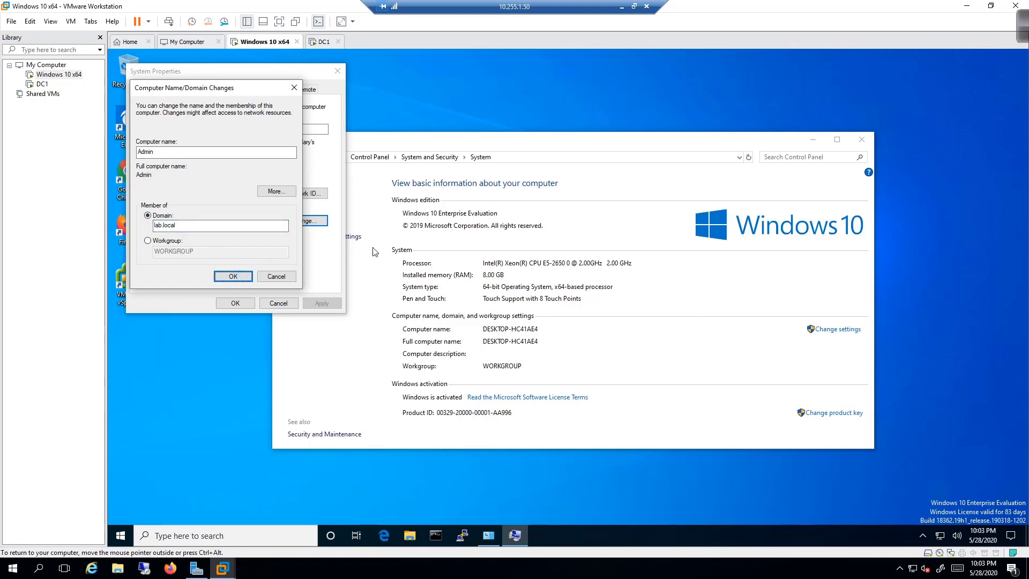
{"action": "mouse_move", "coordinate": [514, 294]}
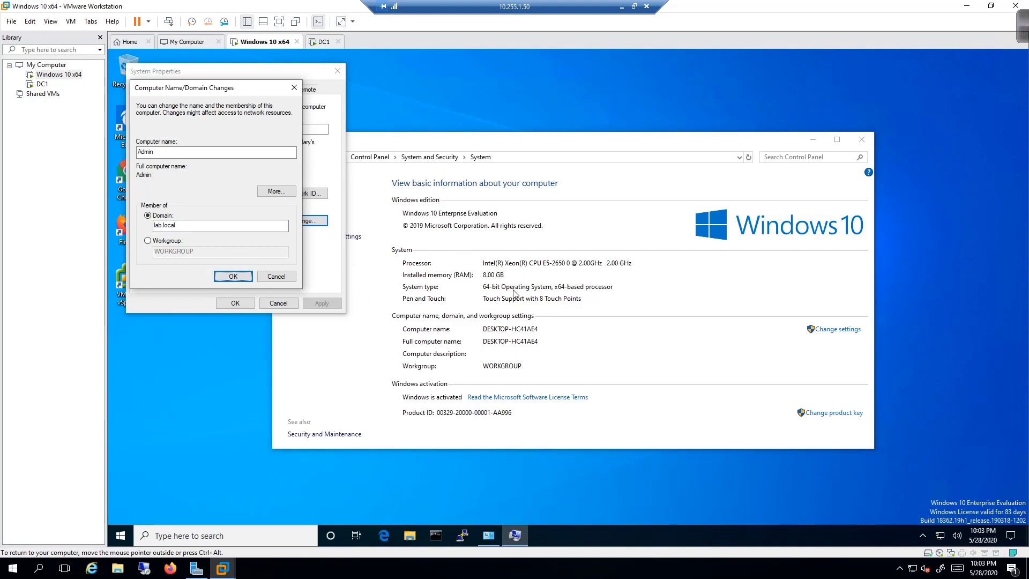
{"action": "left_click", "coordinate": [232, 276]}
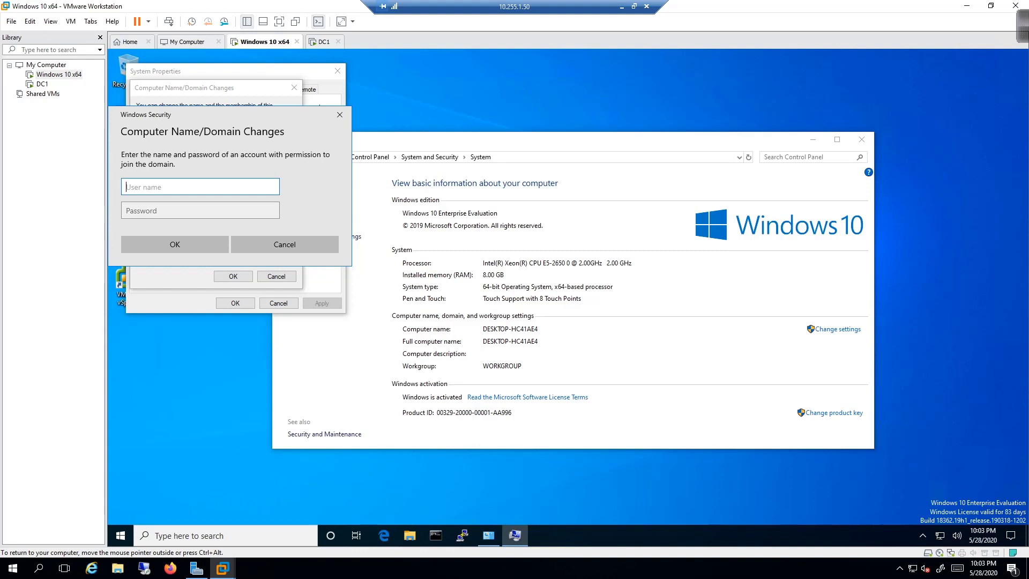
Join lab.local with the domain administrator credentials and dismiss the welcome message
{"action": "type", "text": "administrat"}
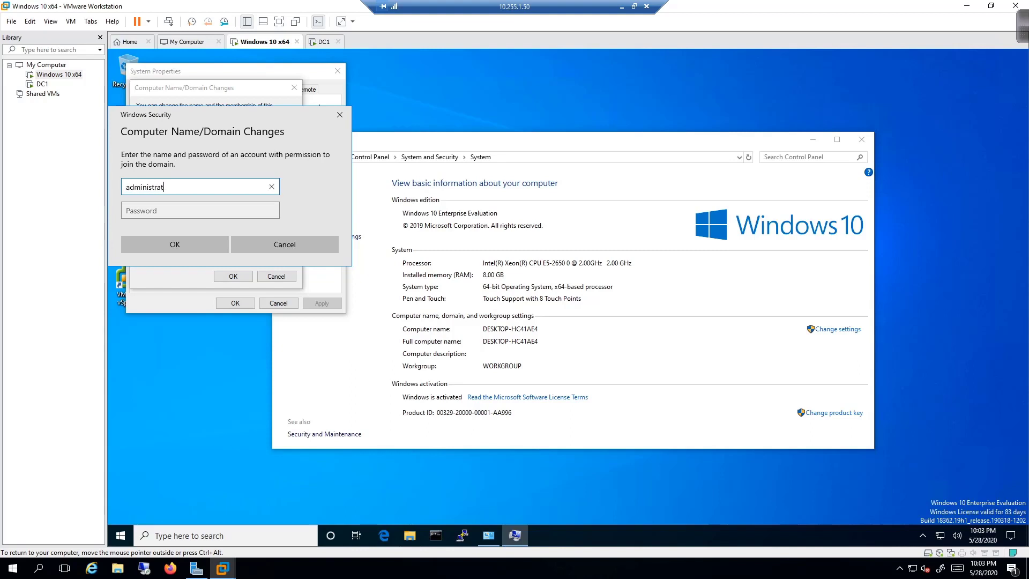
{"action": "type", "text": "••••"}
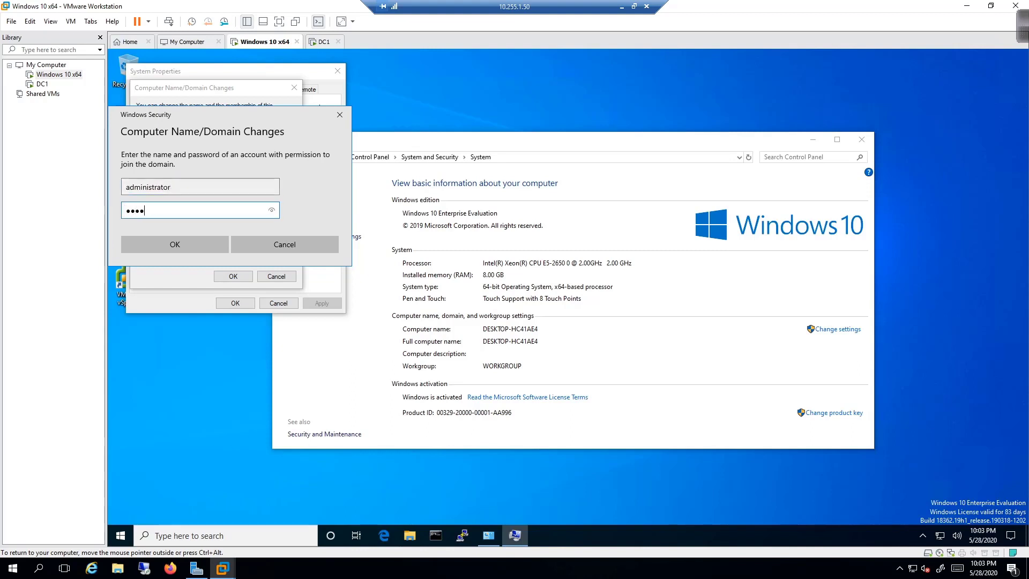
{"action": "type", "text": "****"}
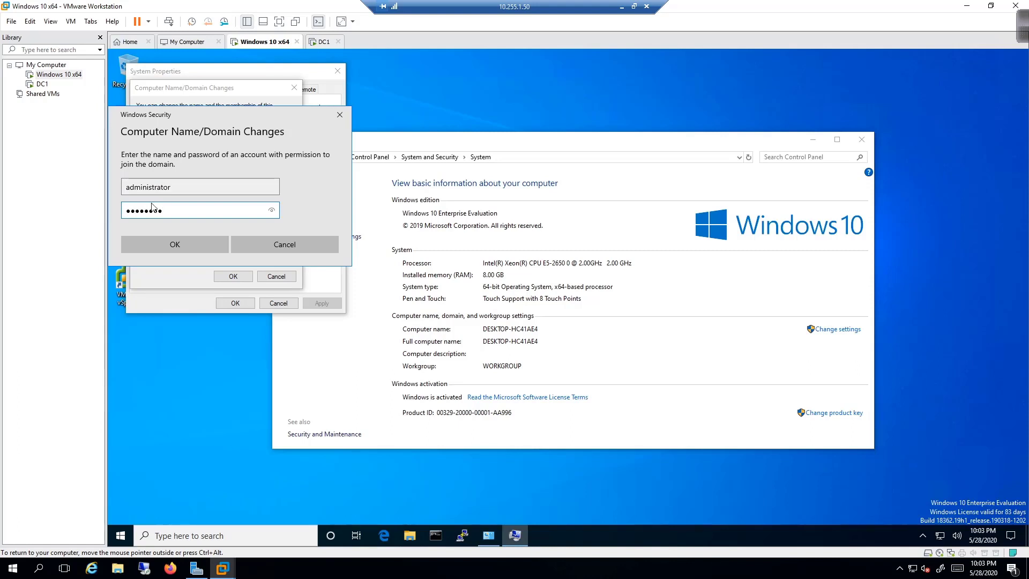
{"action": "left_click", "coordinate": [173, 244]}
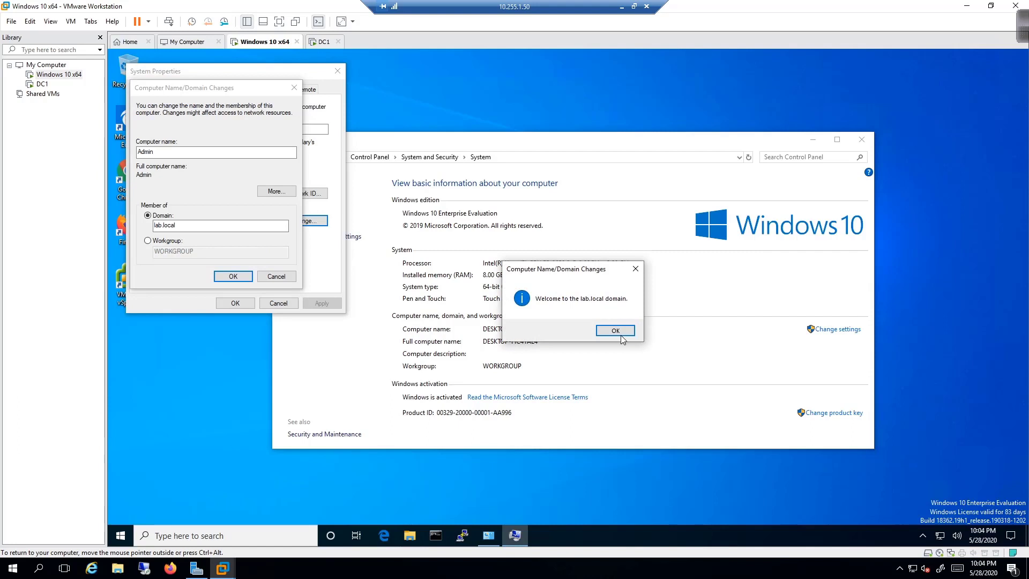
{"action": "left_click", "coordinate": [615, 330]}
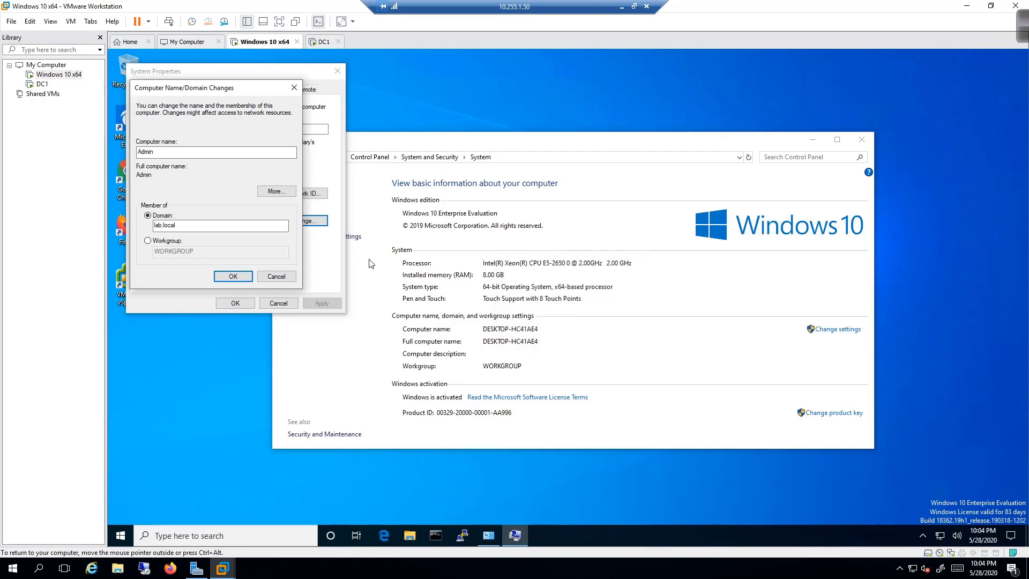
Dismiss the DNS name error and restart notice, close System Properties, and switch to DC1
{"action": "left_click", "coordinate": [233, 275]}
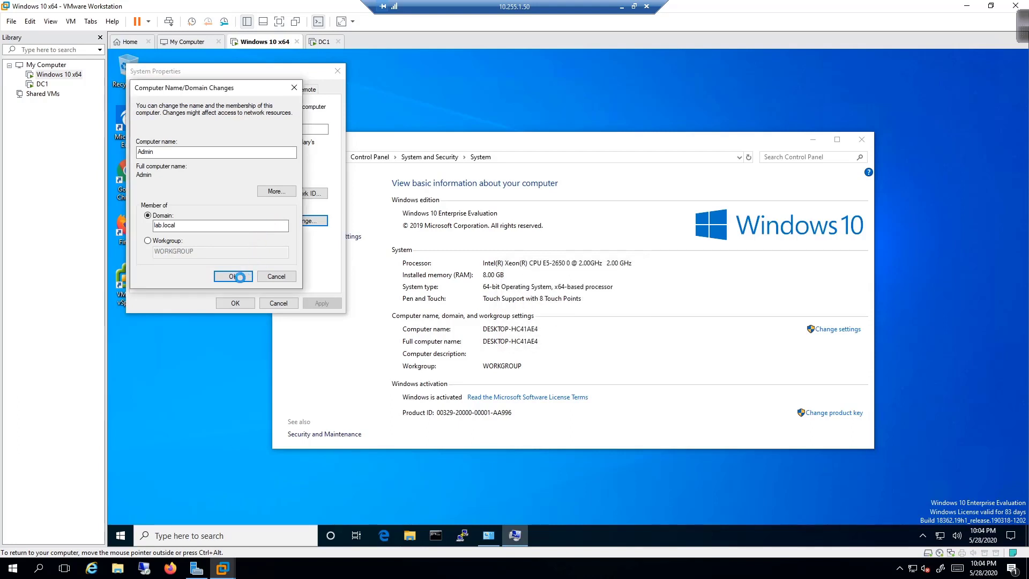
{"action": "left_click", "coordinate": [233, 275]}
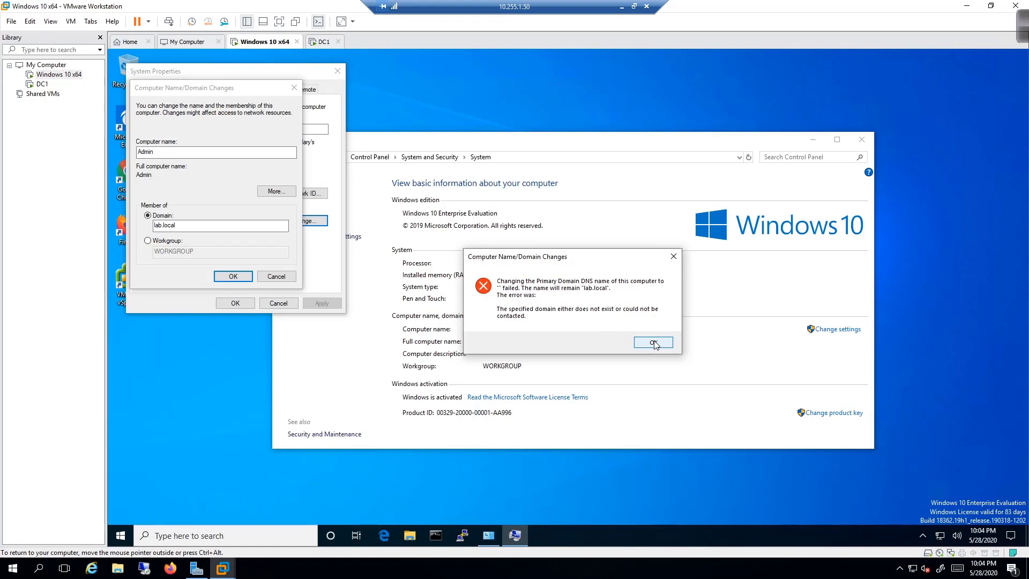
{"action": "left_click", "coordinate": [652, 342]}
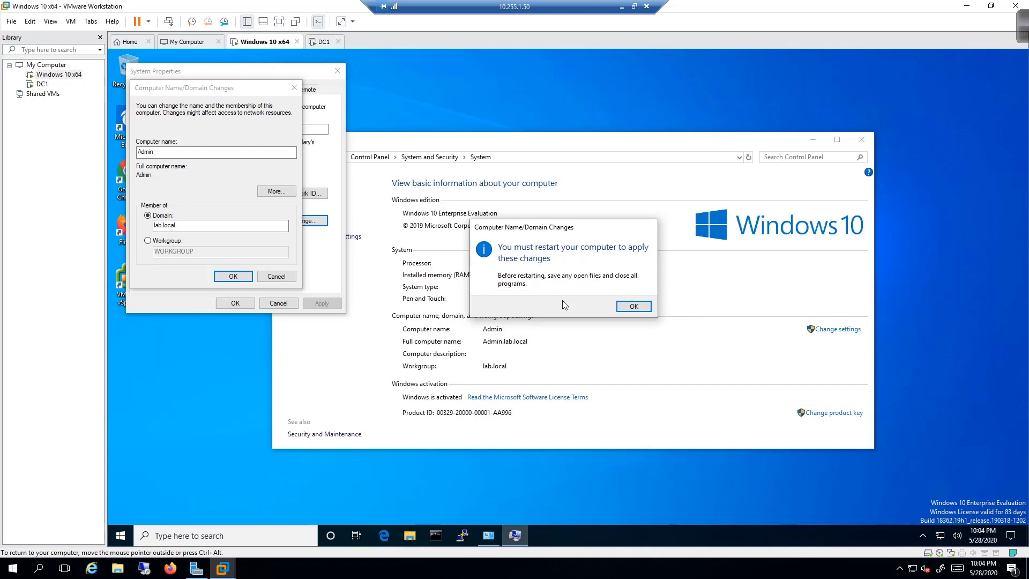
{"action": "left_click", "coordinate": [632, 306]}
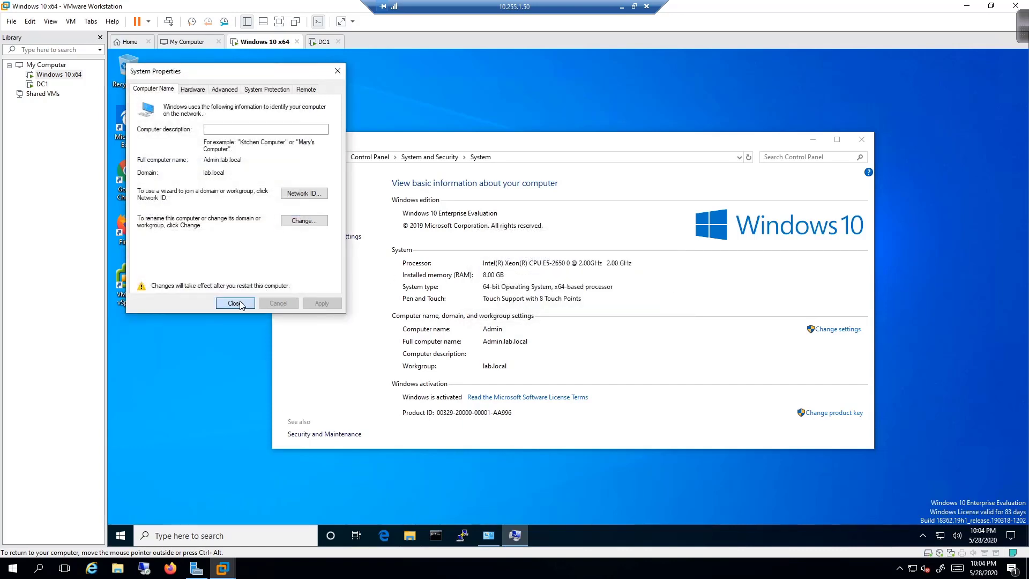
{"action": "left_click", "coordinate": [234, 302]}
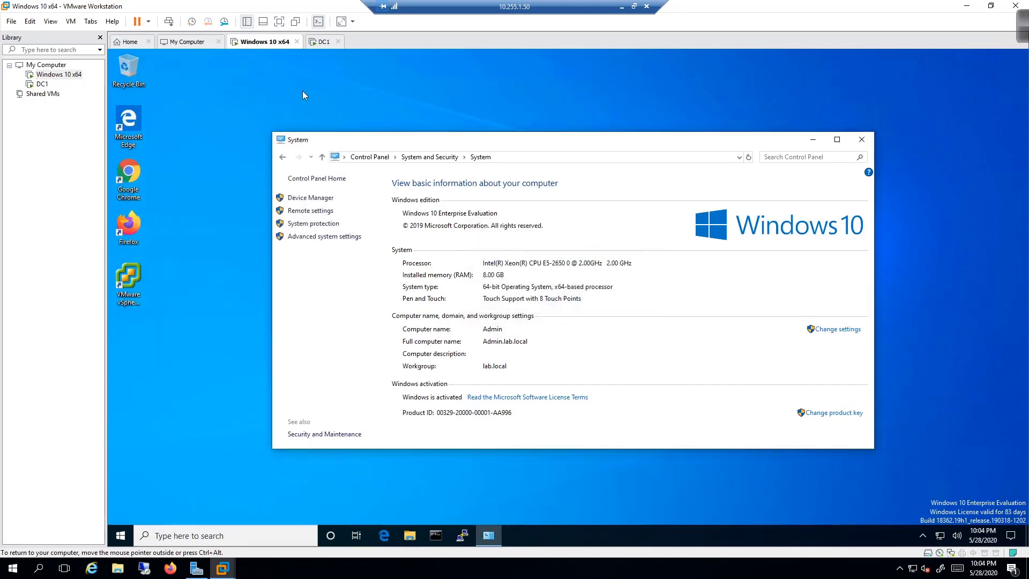
{"action": "left_click", "coordinate": [322, 42]}
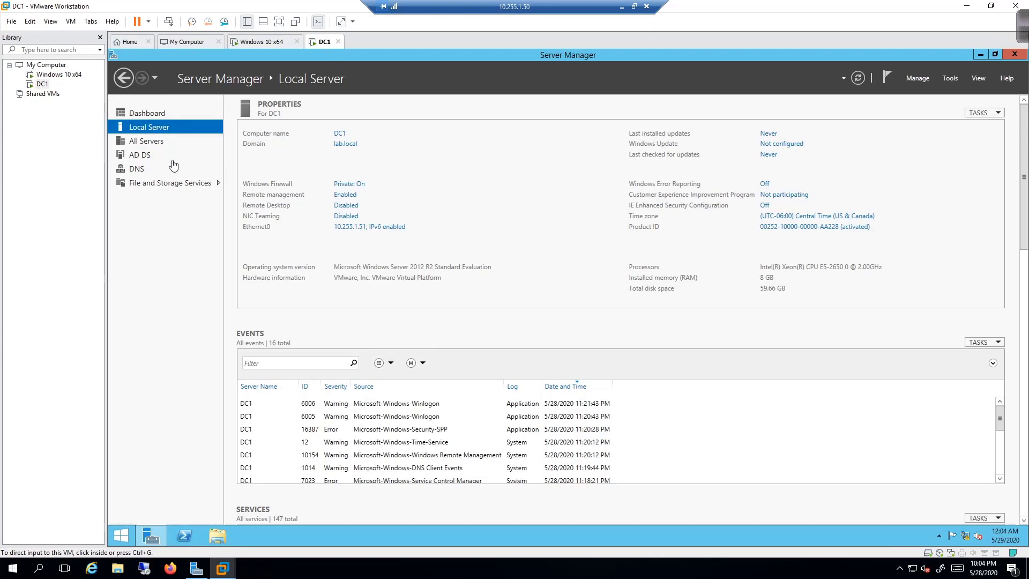
{"action": "mouse_move", "coordinate": [950, 79]}
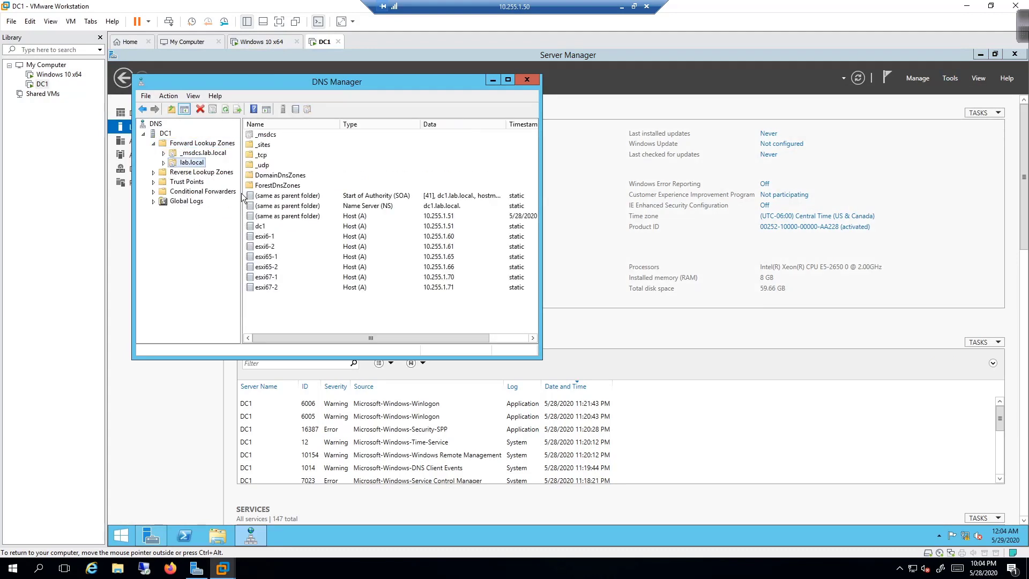
{"action": "mouse_move", "coordinate": [304, 234]}
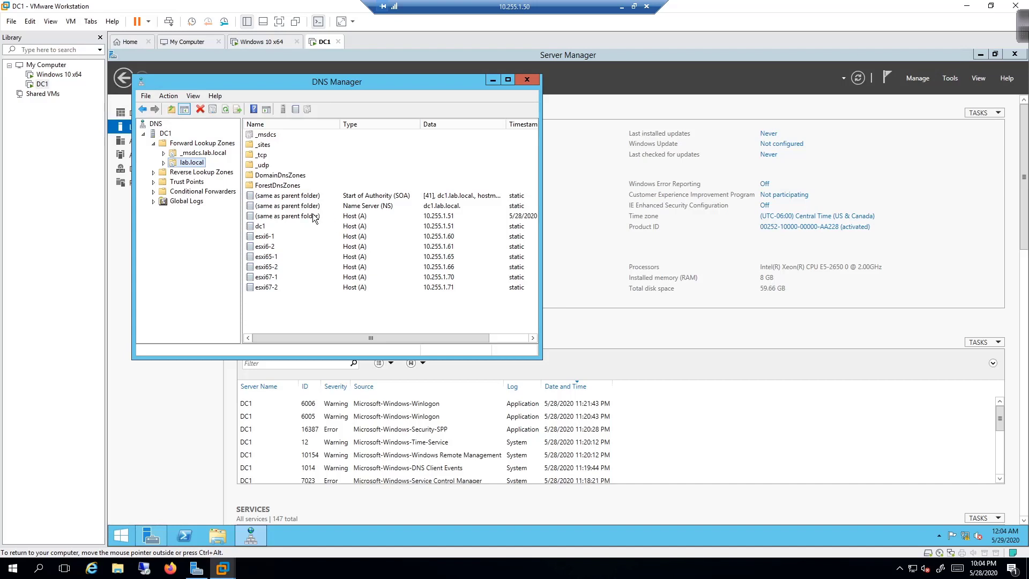
{"action": "mouse_move", "coordinate": [208, 145]}
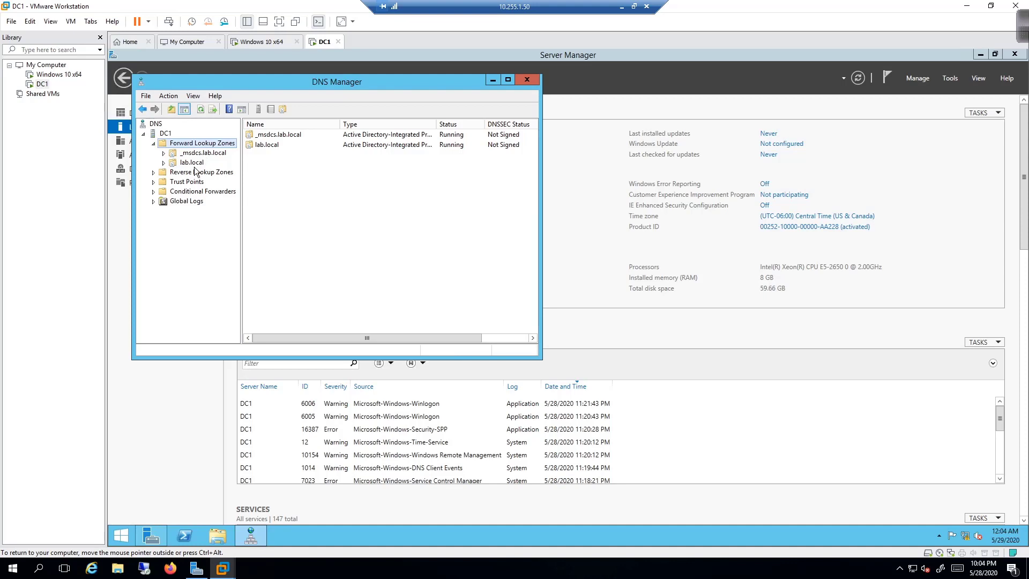
Inspect the lab.local zone's host records in DNS Manager, then open Server Manager's Tools list
{"action": "left_click", "coordinate": [190, 162]}
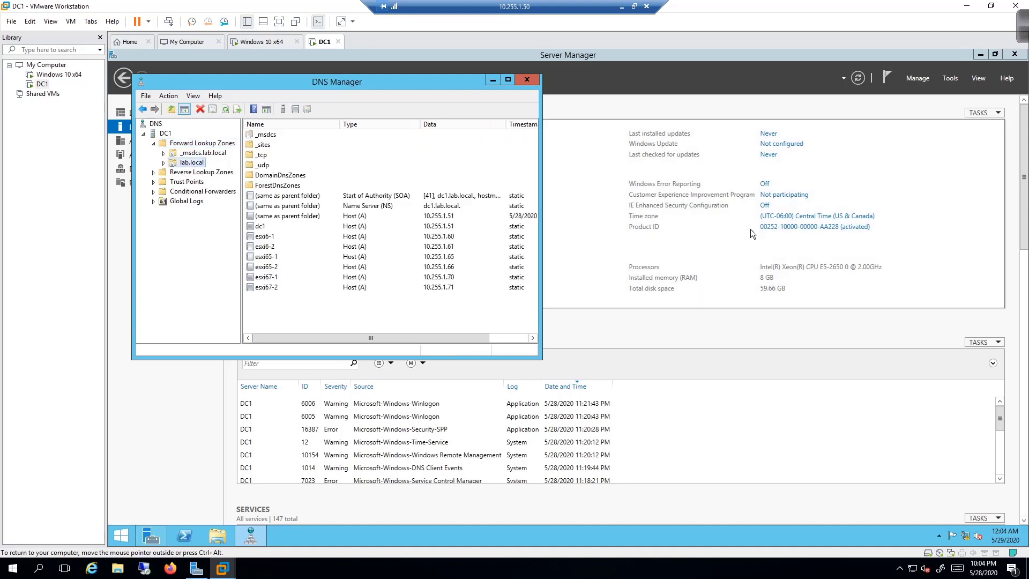
{"action": "left_click", "coordinate": [949, 77]}
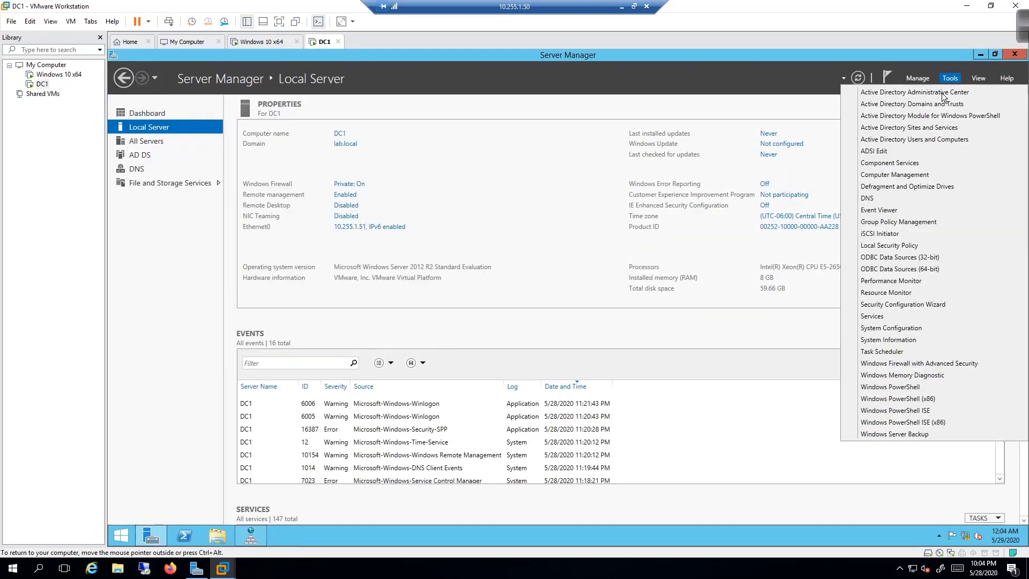
{"action": "mouse_move", "coordinate": [922, 139]}
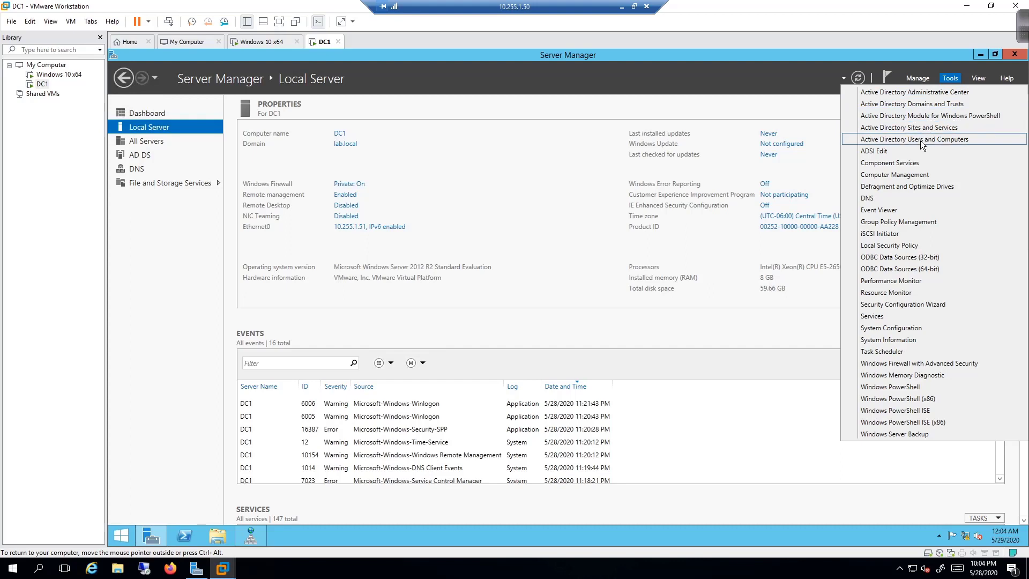
{"action": "left_click", "coordinate": [913, 138]}
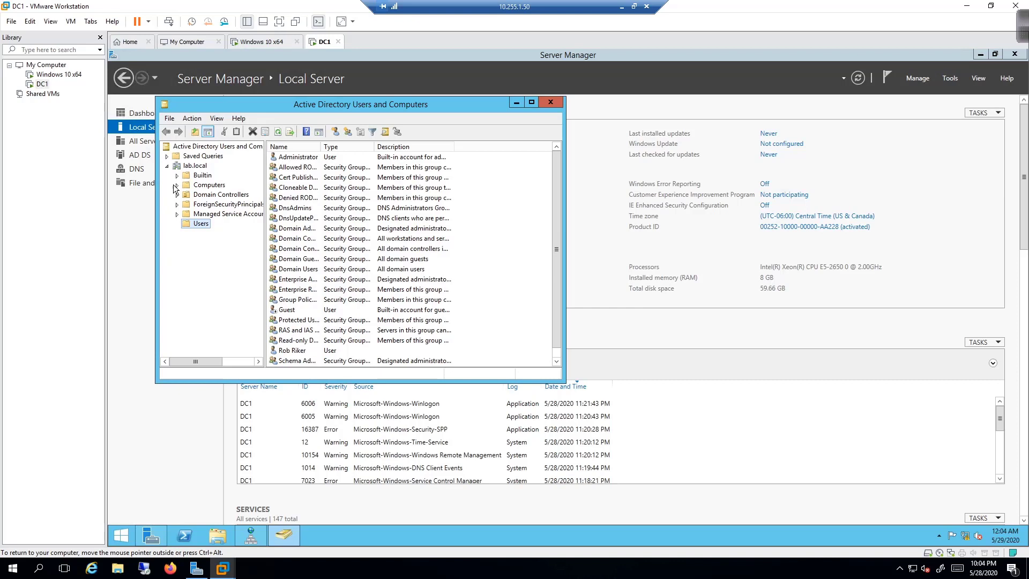
{"action": "left_click", "coordinate": [208, 184]}
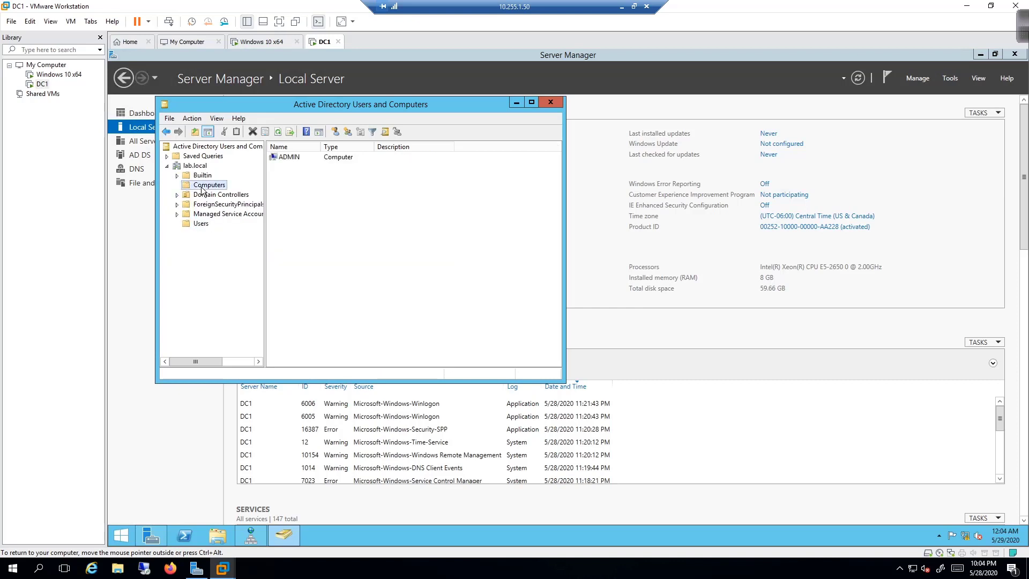
{"action": "right_click", "coordinate": [287, 157]}
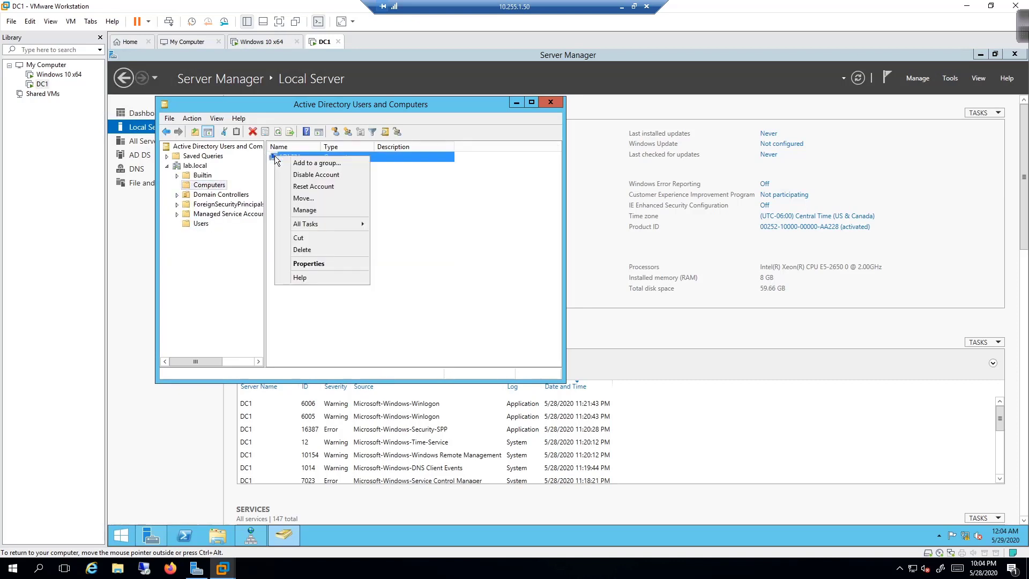
{"action": "left_click", "coordinate": [309, 263]}
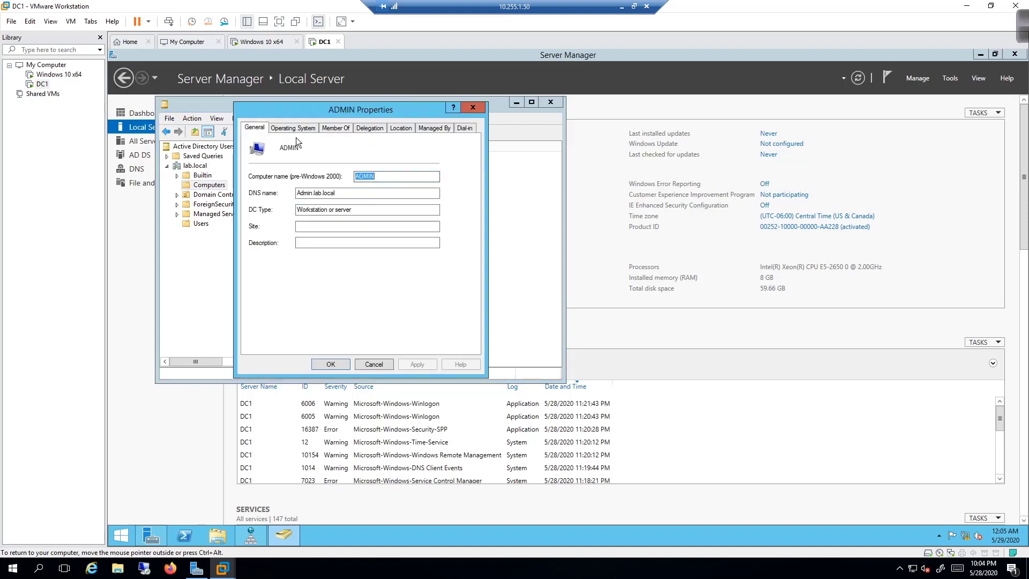
{"action": "left_click", "coordinate": [293, 127]}
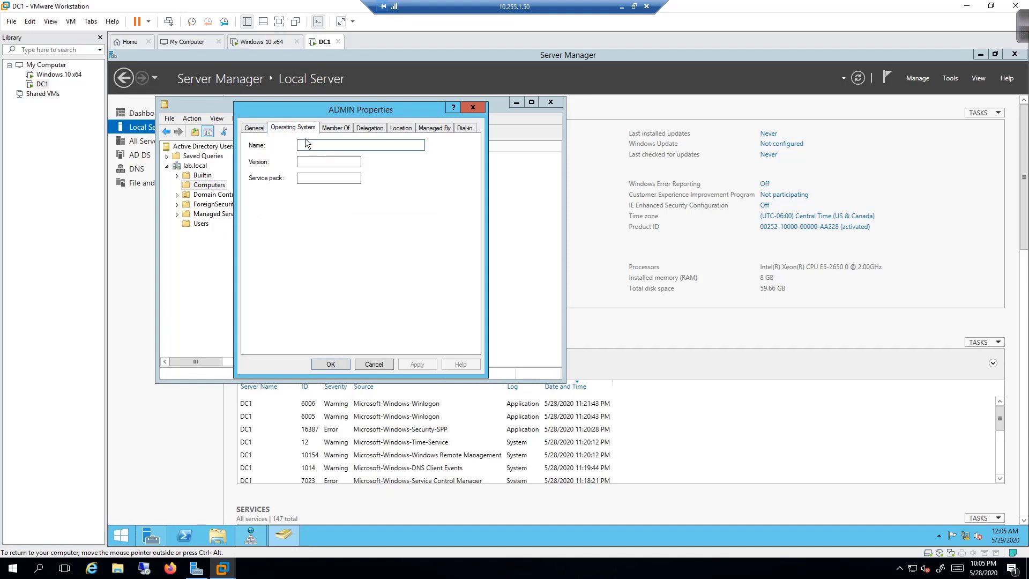
{"action": "mouse_move", "coordinate": [471, 122]}
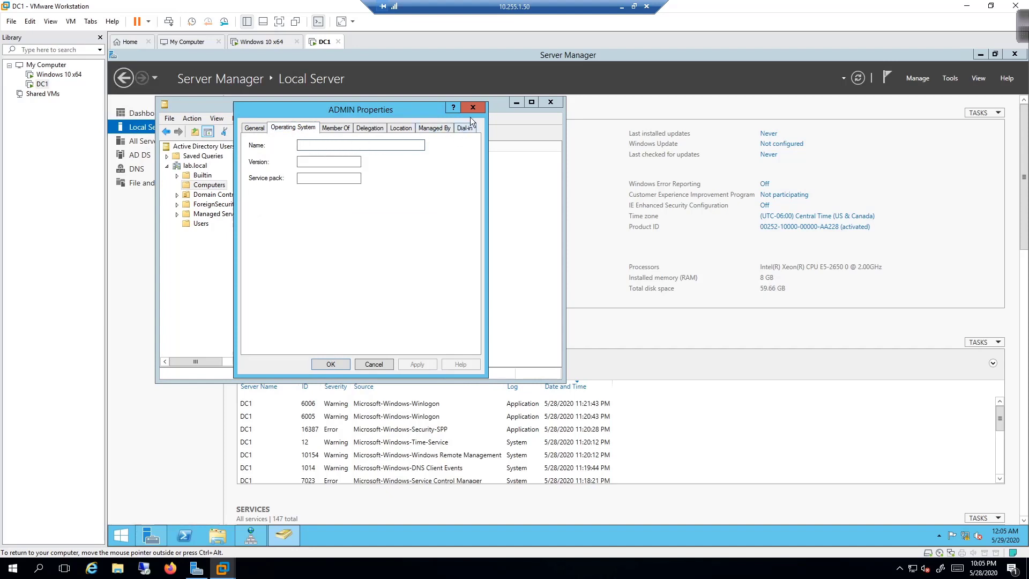
{"action": "left_click", "coordinate": [472, 107]}
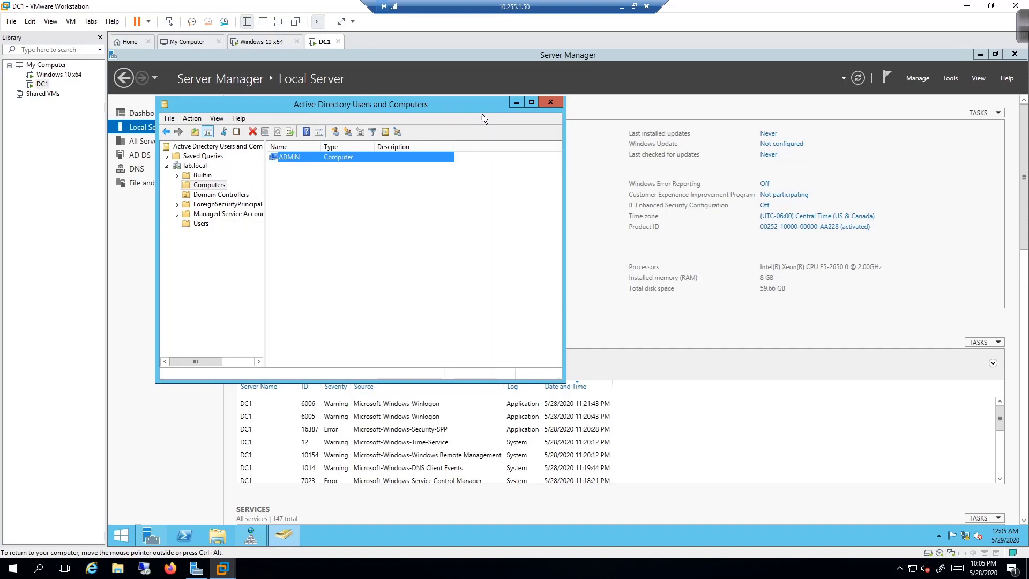
{"action": "left_click", "coordinate": [550, 102]}
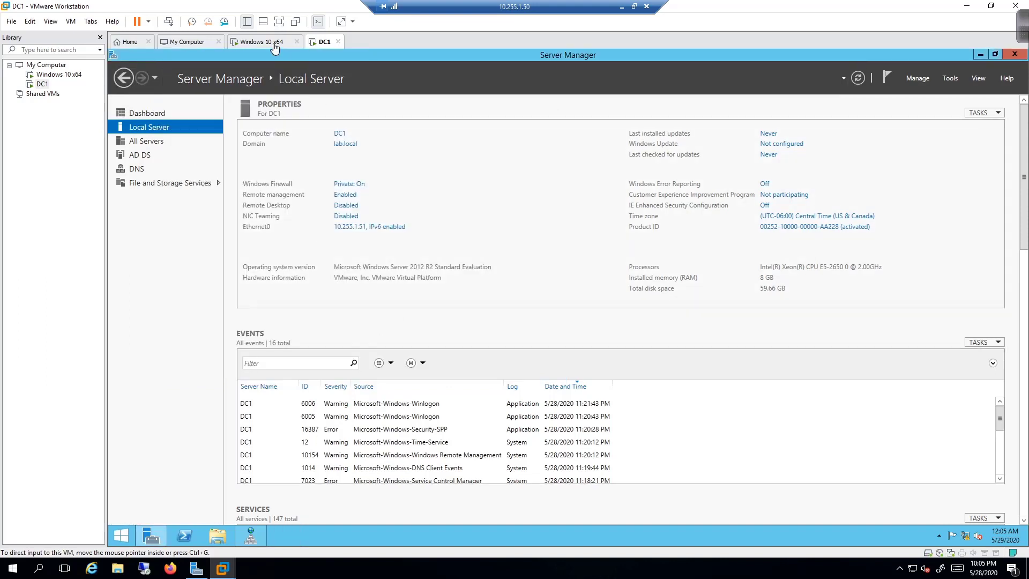
Switch back to the Windows 10 VM and dismiss its lock screen
{"action": "left_click", "coordinate": [263, 41]}
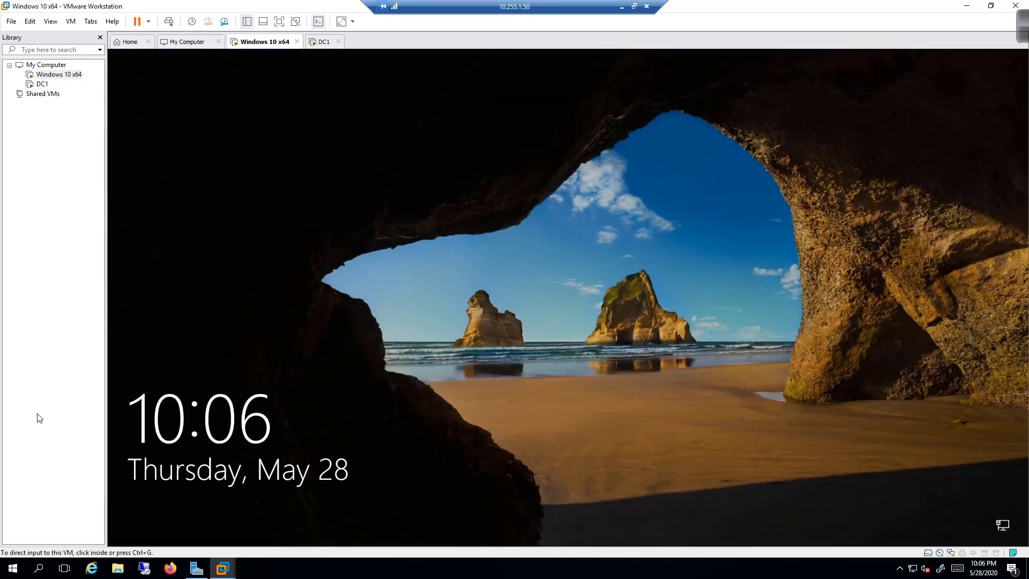
{"action": "left_click", "coordinate": [487, 283]}
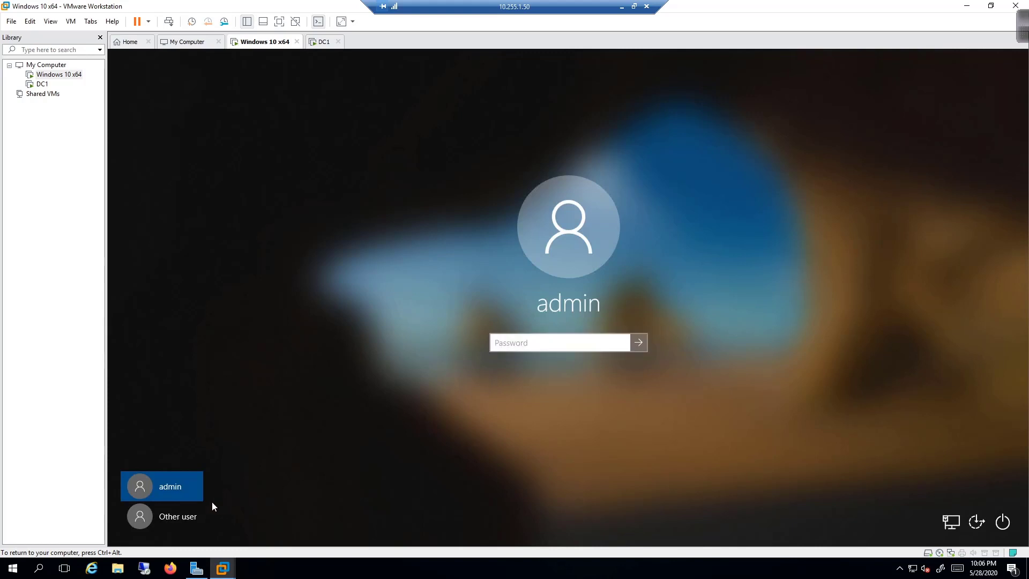
Sign in to the Windows 10 VM as Other user lab\administrator
{"action": "left_click", "coordinate": [177, 516]}
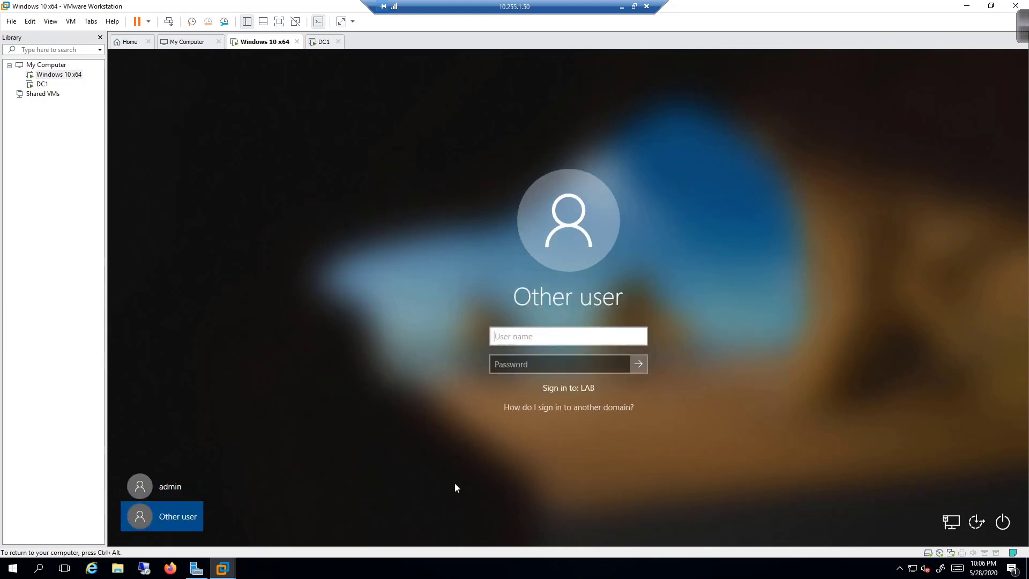
{"action": "mouse_move", "coordinate": [582, 394]}
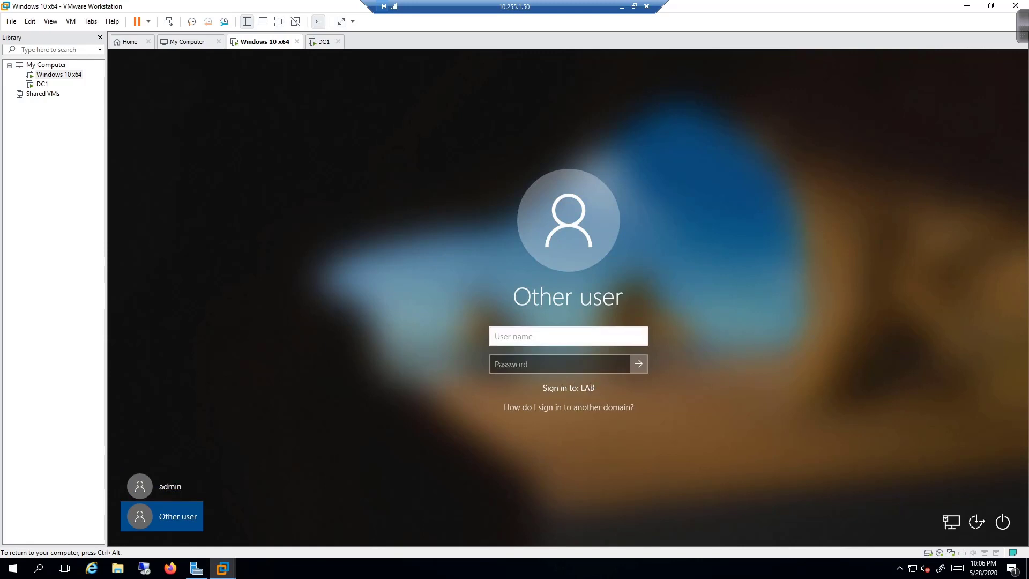
{"action": "type", "text": "administrator"}
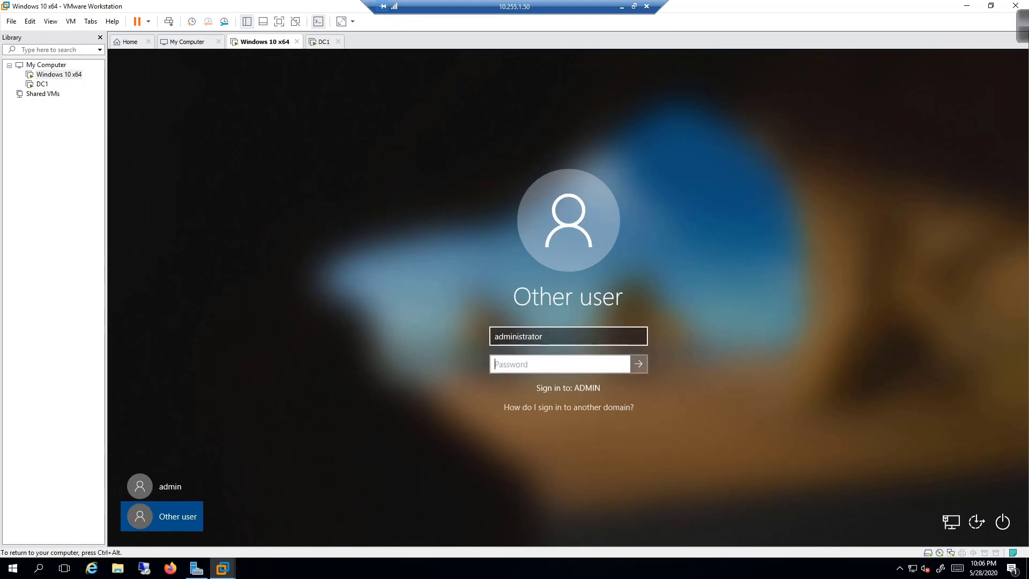
{"action": "left_click", "coordinate": [567, 336]}
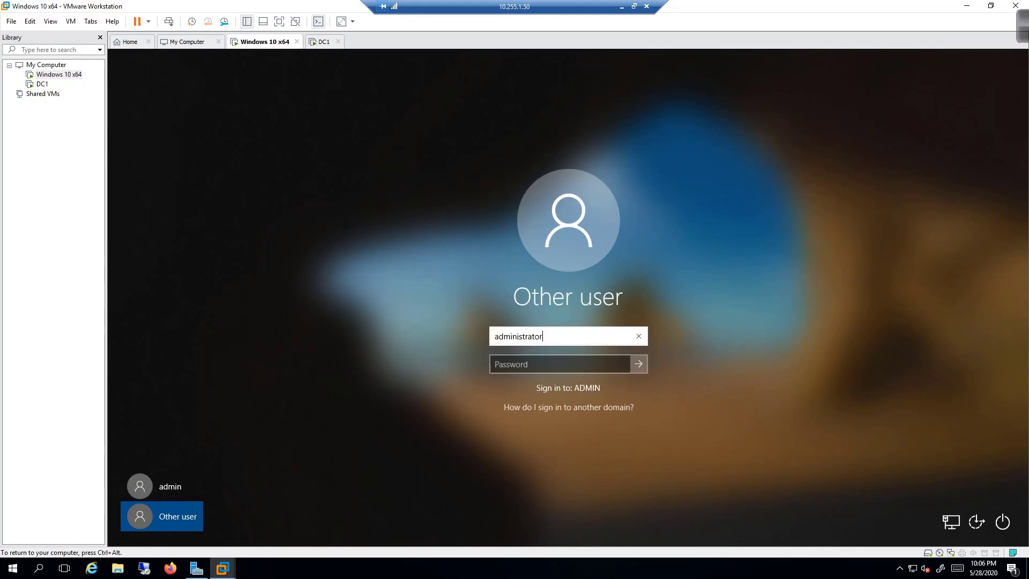
{"action": "left_click", "coordinate": [638, 336]}
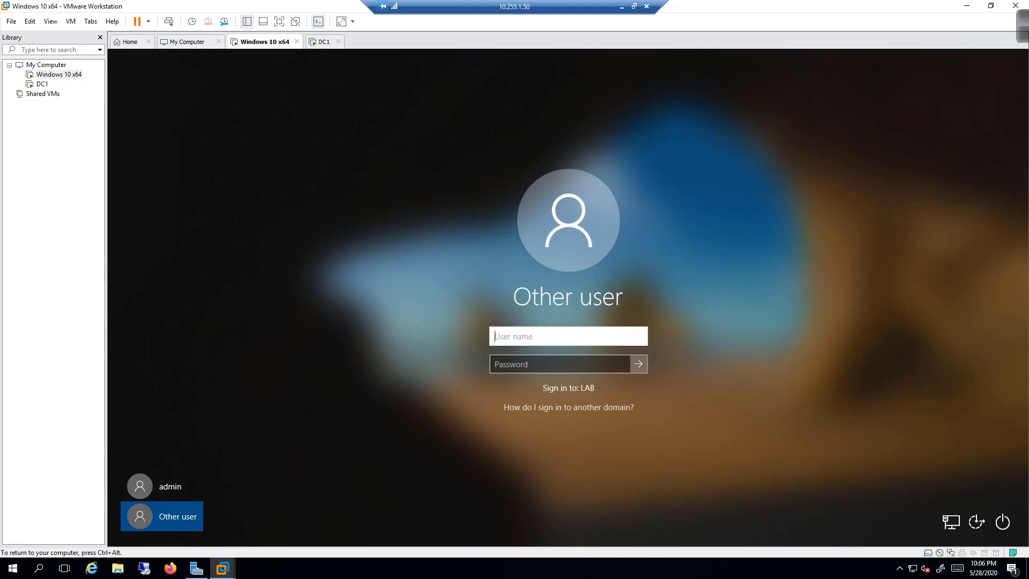
{"action": "type", "text": "lab\\"}
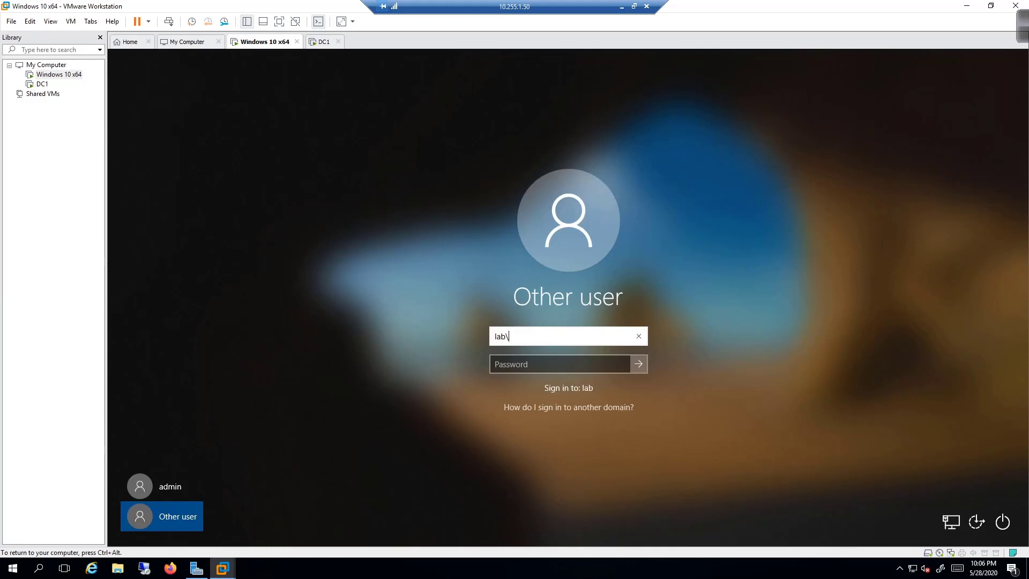
{"action": "type", "text": "administrator"}
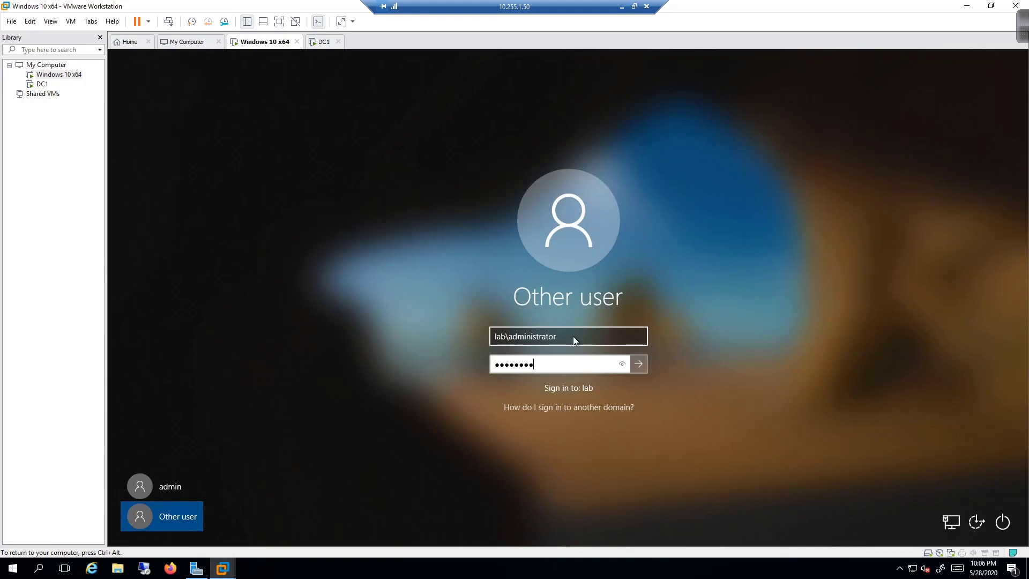
{"action": "left_click", "coordinate": [637, 363]}
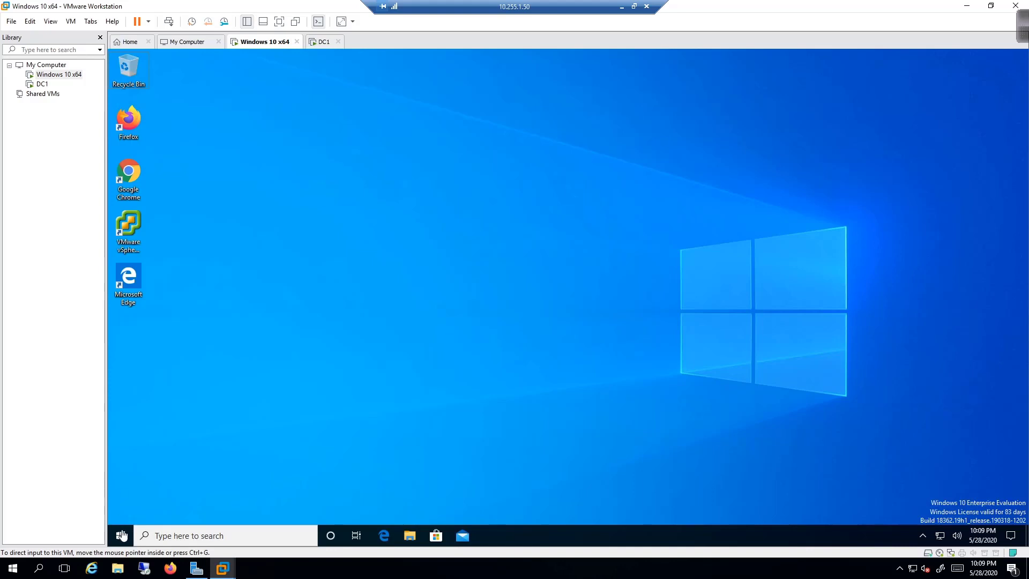
{"action": "left_click", "coordinate": [120, 536]}
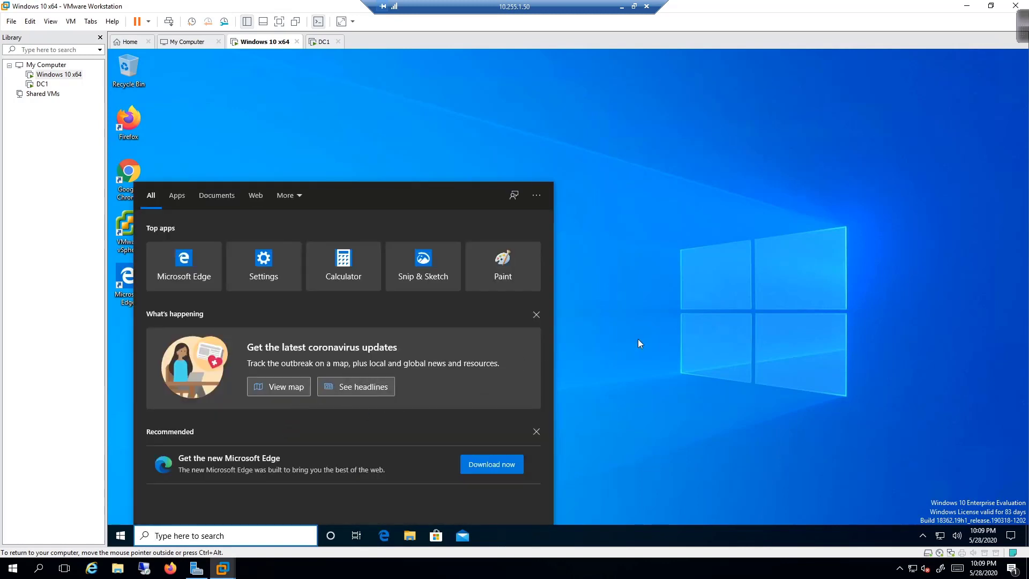
{"action": "left_click", "coordinate": [120, 535]}
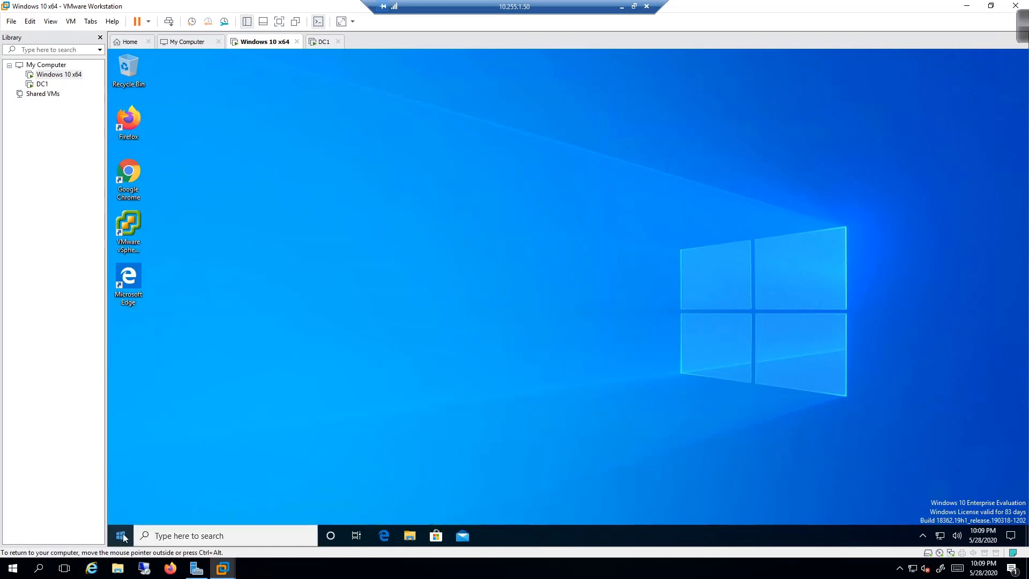
{"action": "left_click", "coordinate": [120, 535]}
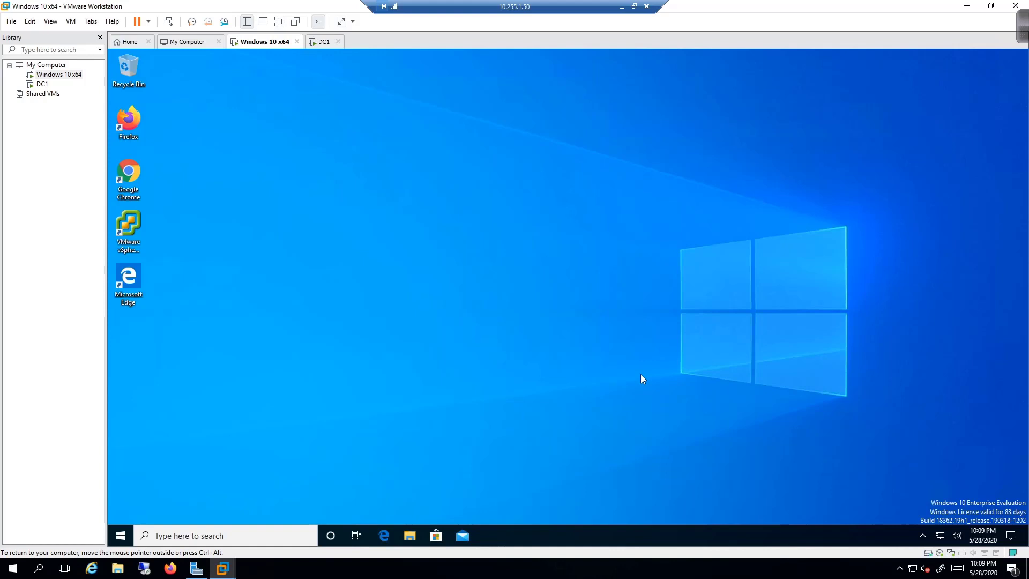
{"action": "mouse_move", "coordinate": [566, 391]}
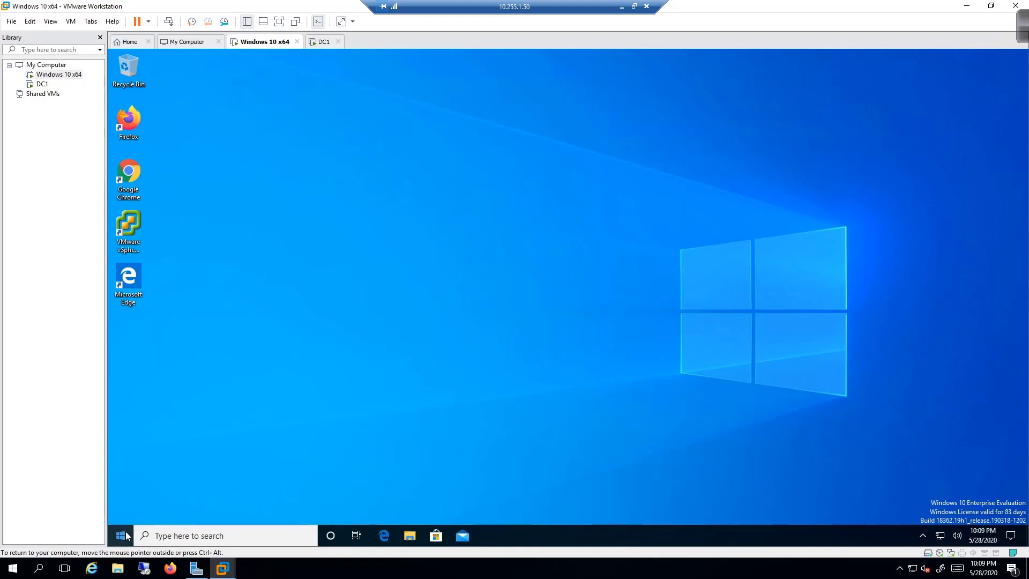
Open Command Prompt from a cmd search and pin it to the taskbar
{"action": "type", "text": "c"}
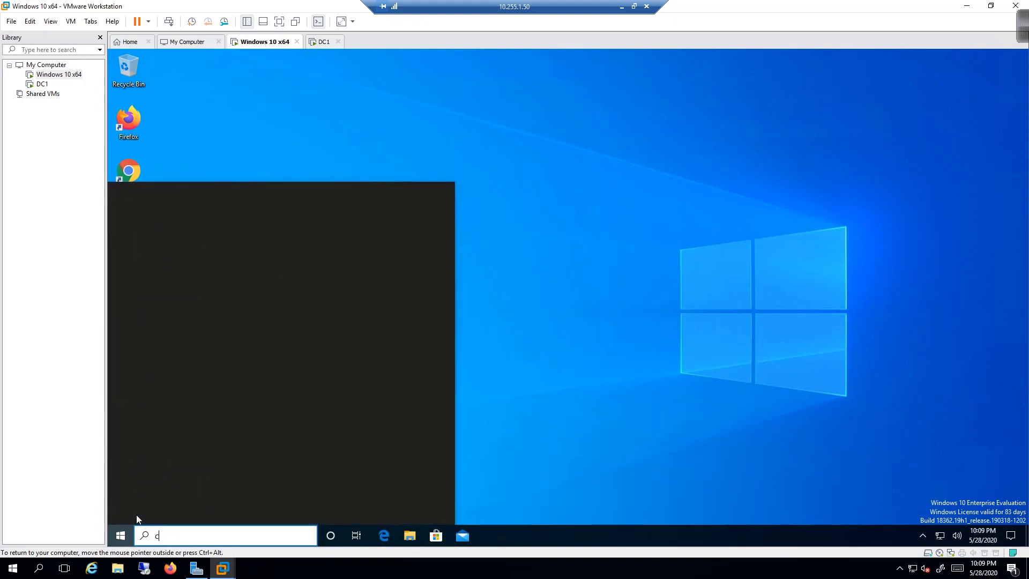
{"action": "type", "text": "md"}
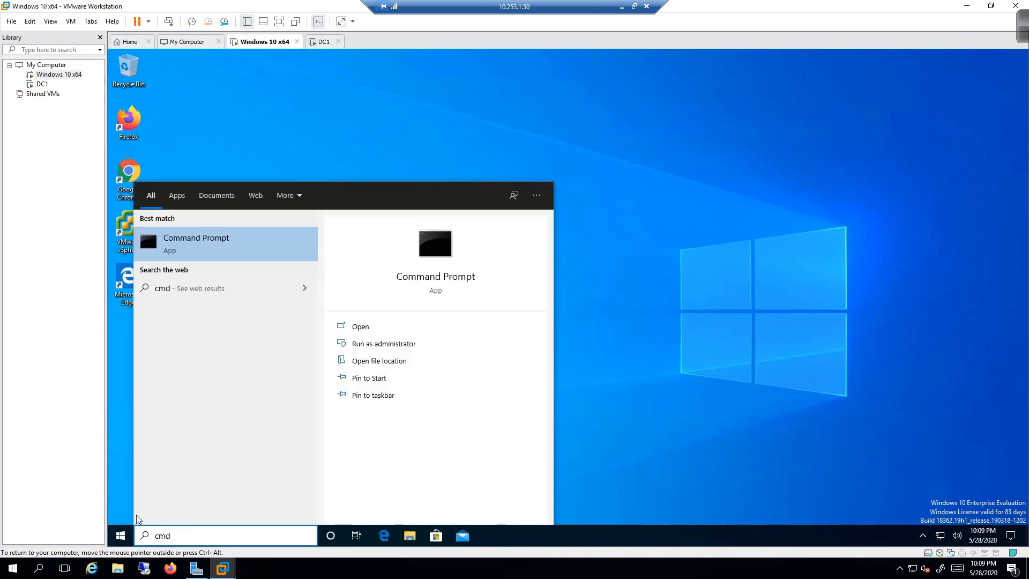
{"action": "left_click", "coordinate": [383, 343]}
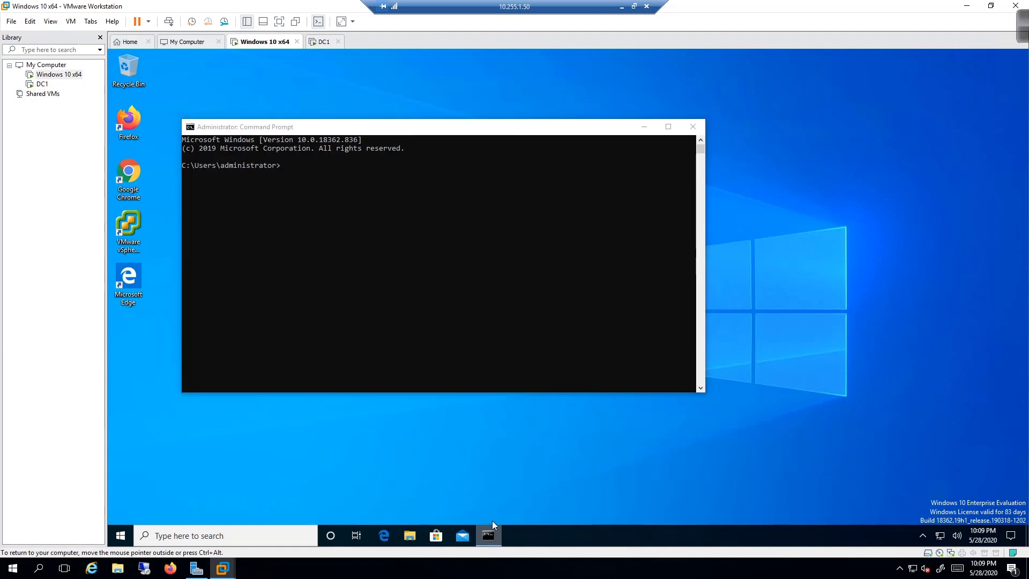
{"action": "right_click", "coordinate": [488, 535]}
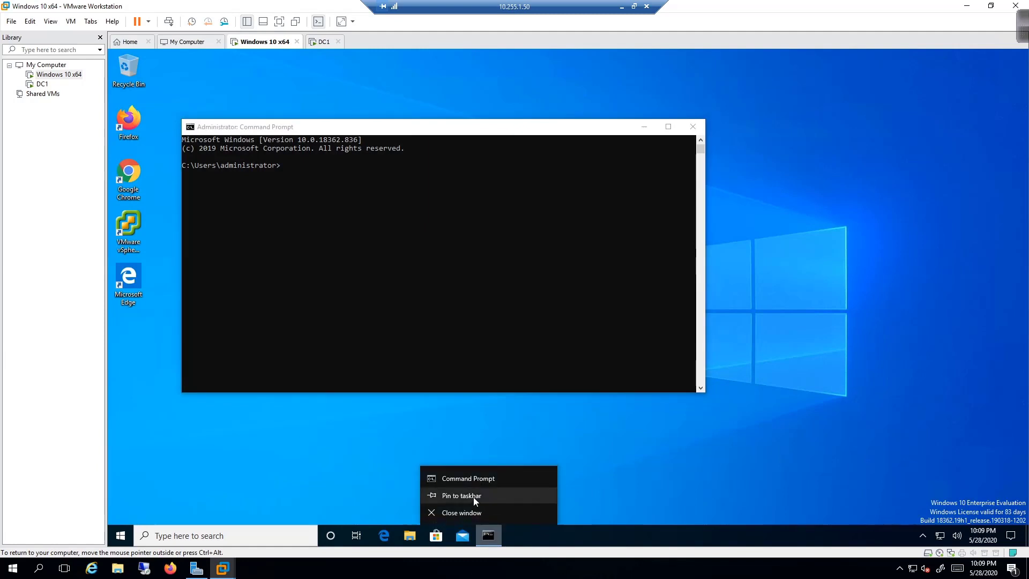
{"action": "left_click", "coordinate": [462, 535]}
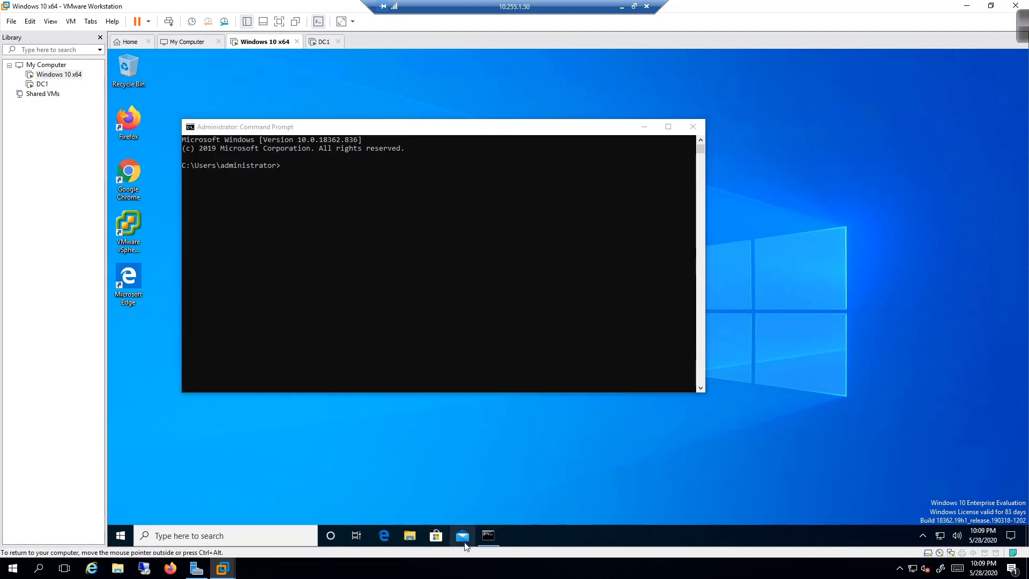
{"action": "mouse_move", "coordinate": [436, 535]}
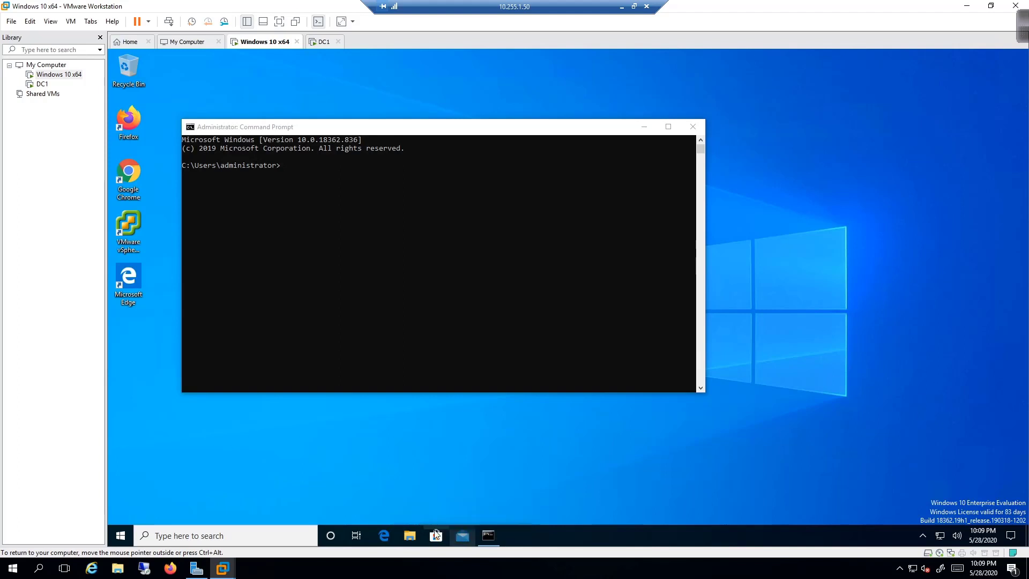
Unpin Microsoft Store from the taskbar and run nslookup, showing server 10.255.1.51
{"action": "right_click", "coordinate": [436, 535]}
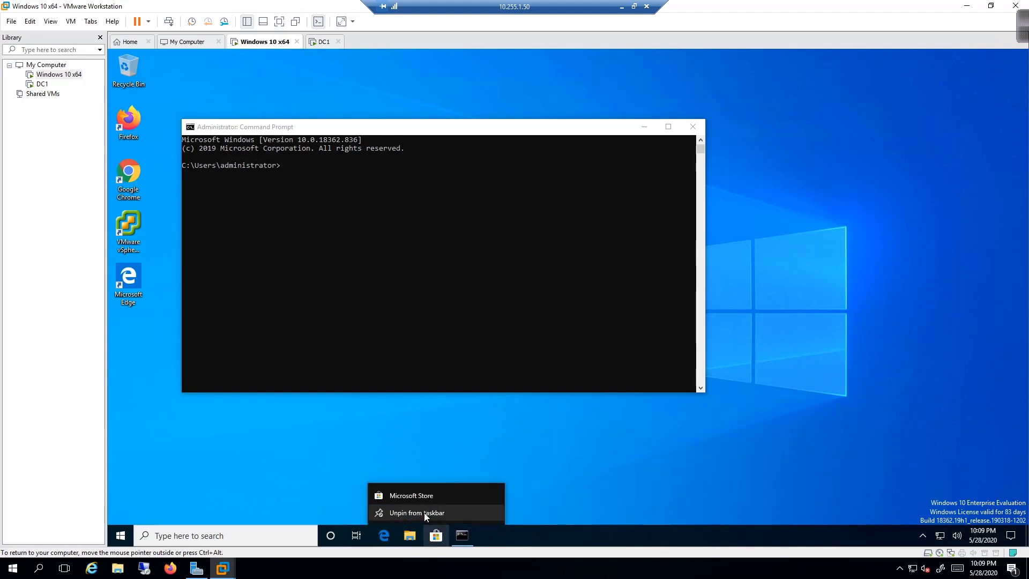
{"action": "left_click", "coordinate": [416, 512]}
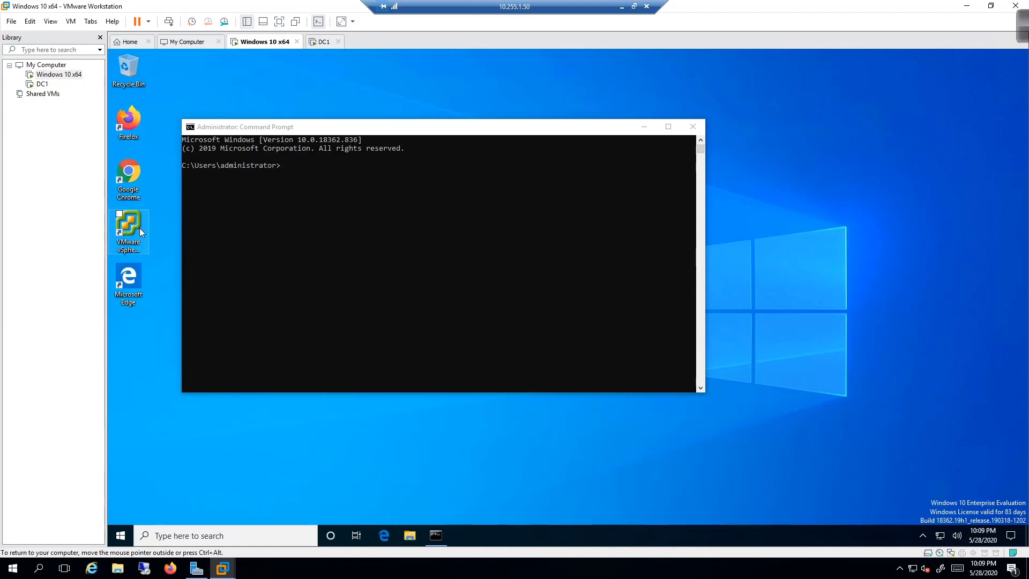
{"action": "mouse_move", "coordinate": [129, 272]}
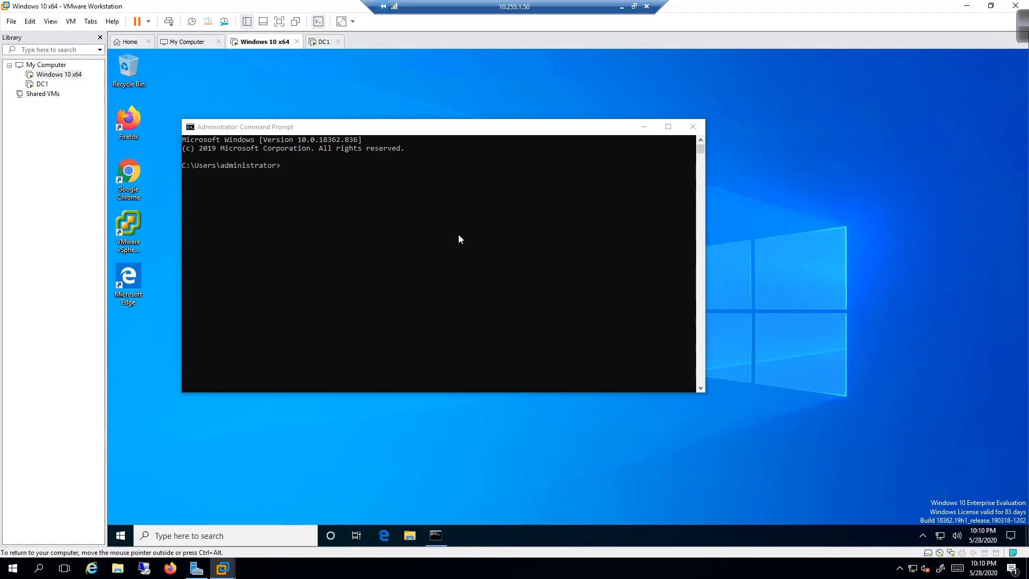
{"action": "type", "text": "nslookup"}
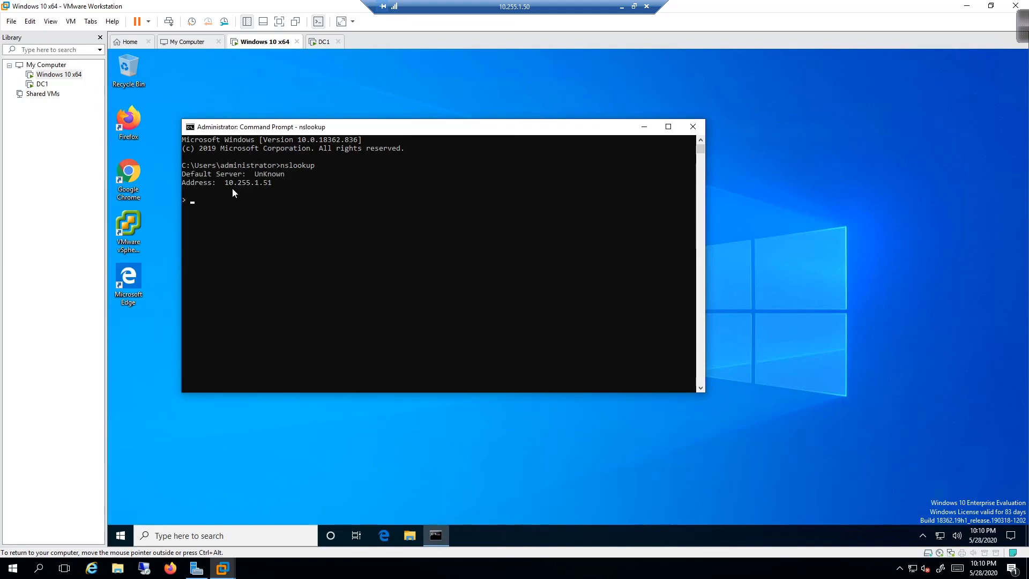
{"action": "mouse_move", "coordinate": [272, 191]}
{"action": "type", "text": "control"}
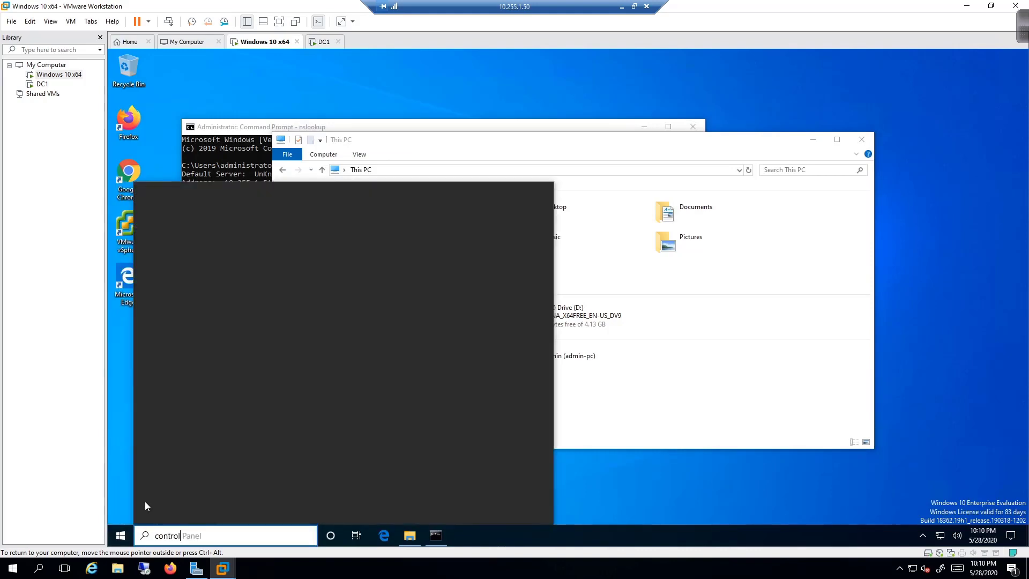
Open Control Panel's System and Security > System page, confirming Admin.lab.local in domain lab.local
{"action": "key", "text": "enter"}
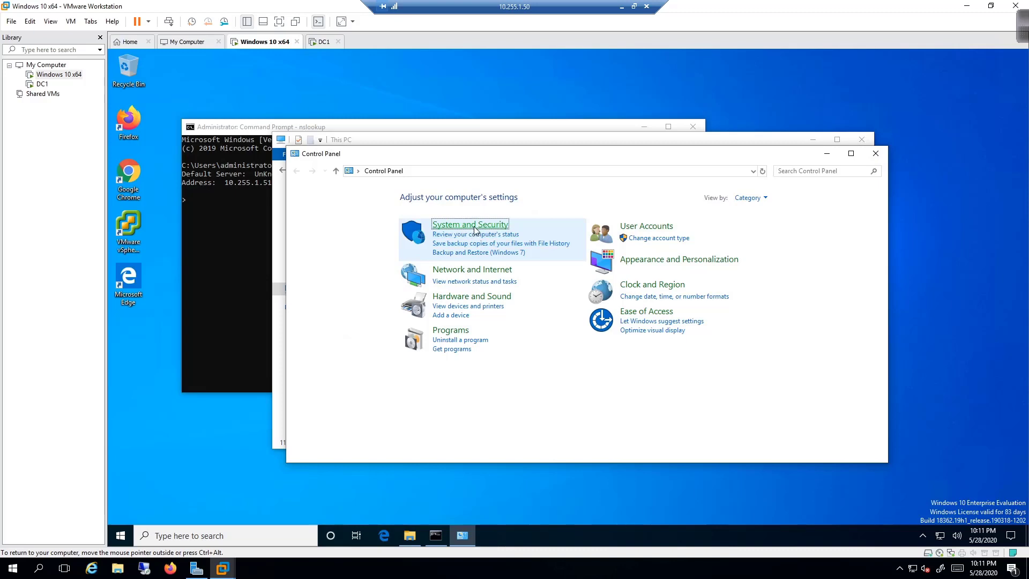
{"action": "left_click", "coordinate": [470, 224]}
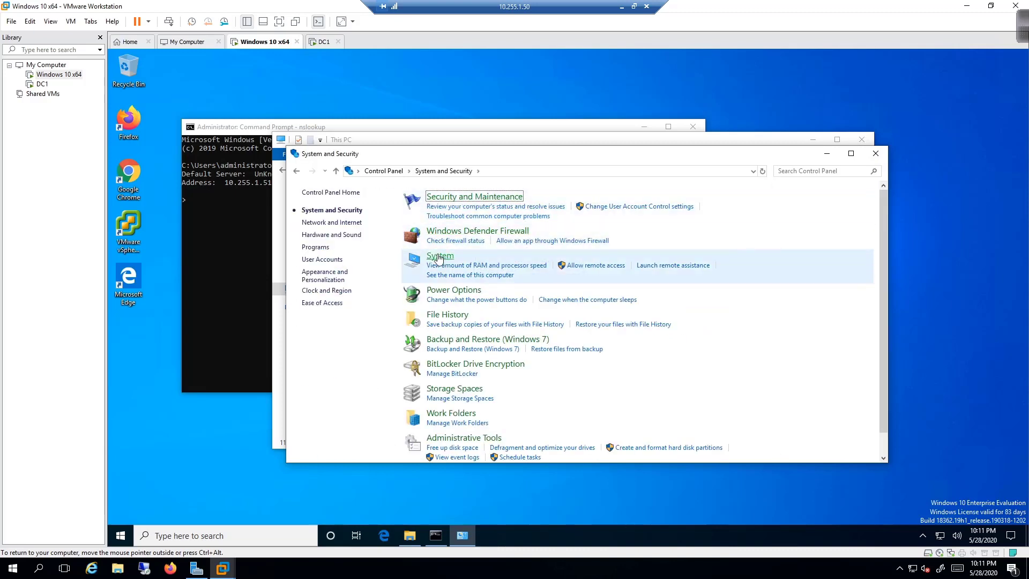
{"action": "left_click", "coordinate": [439, 255]}
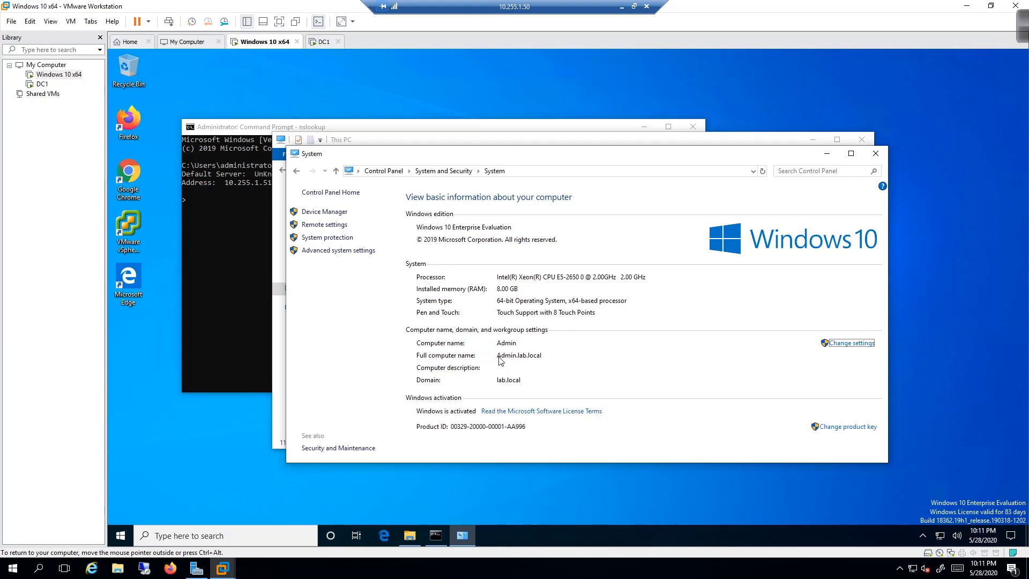
{"action": "mouse_move", "coordinate": [500, 359]}
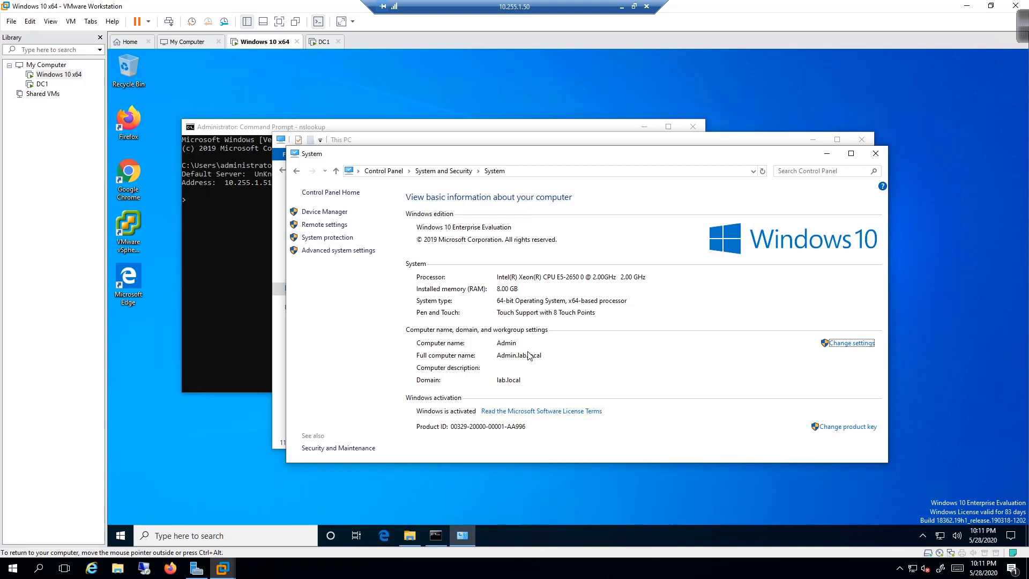
{"action": "mouse_move", "coordinate": [499, 363]}
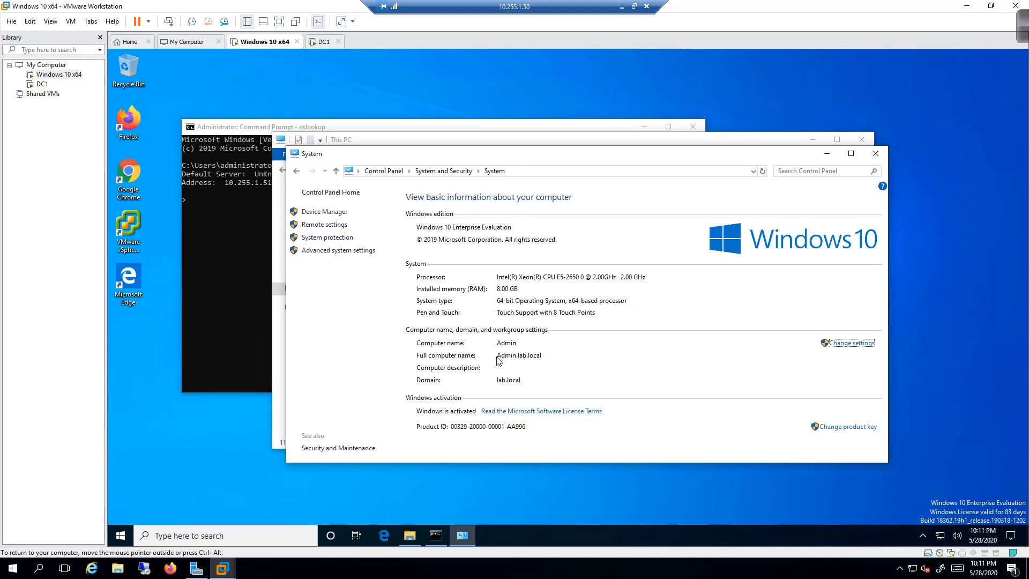
{"action": "mouse_move", "coordinate": [497, 360]}
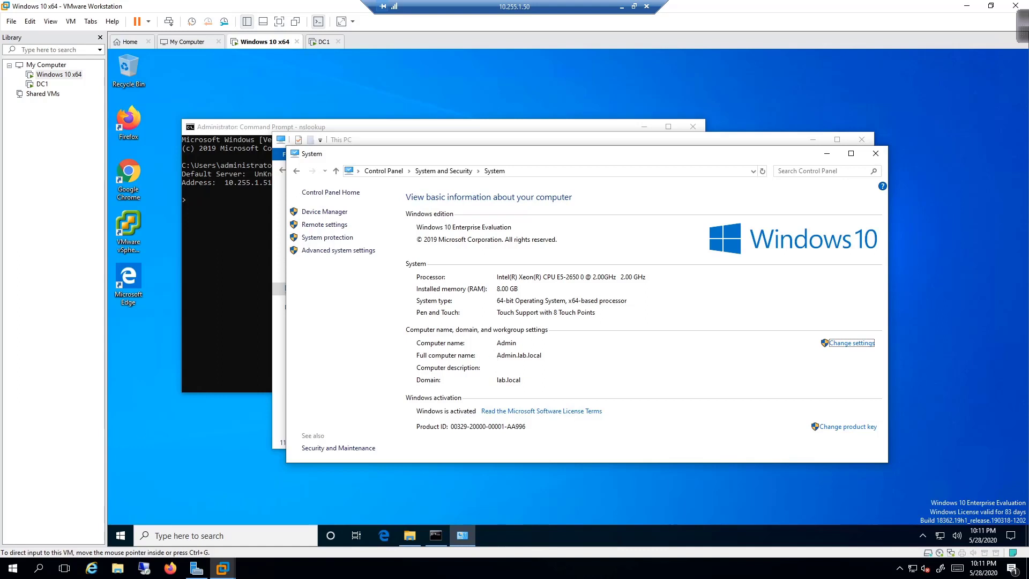